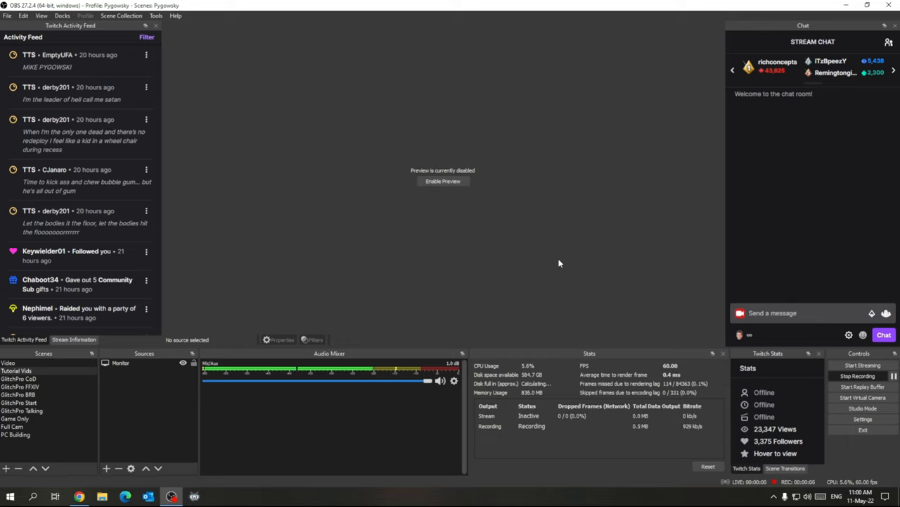
mouse_move(569, 257)
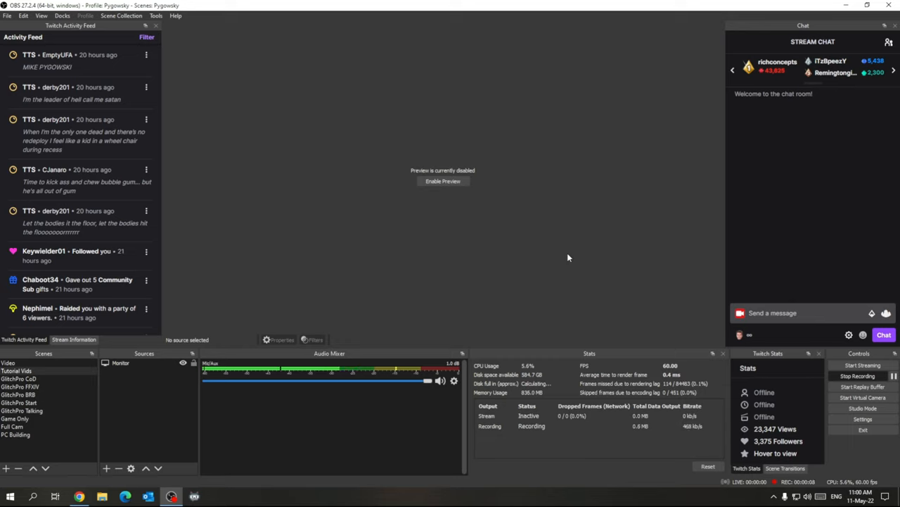
mouse_move(629, 282)
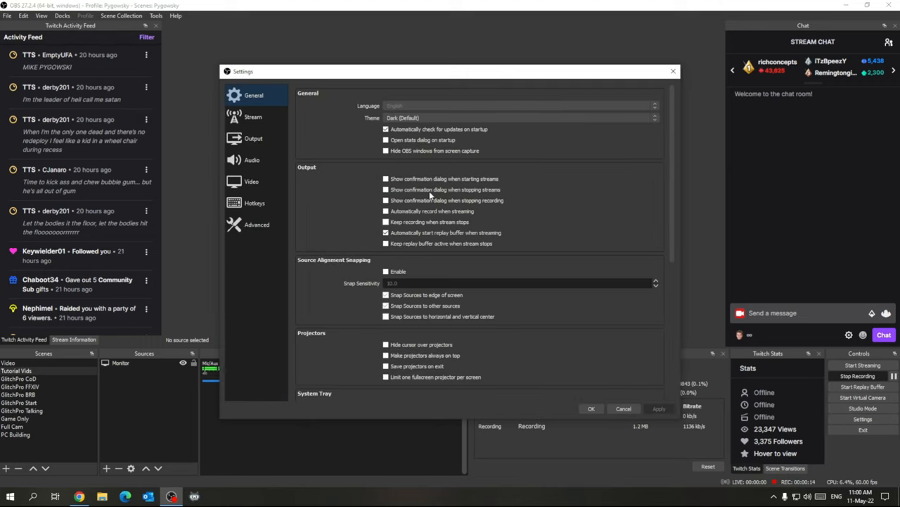
Show the Output section of OBS settings with the streaming encoder and bitrate options.
click(253, 138)
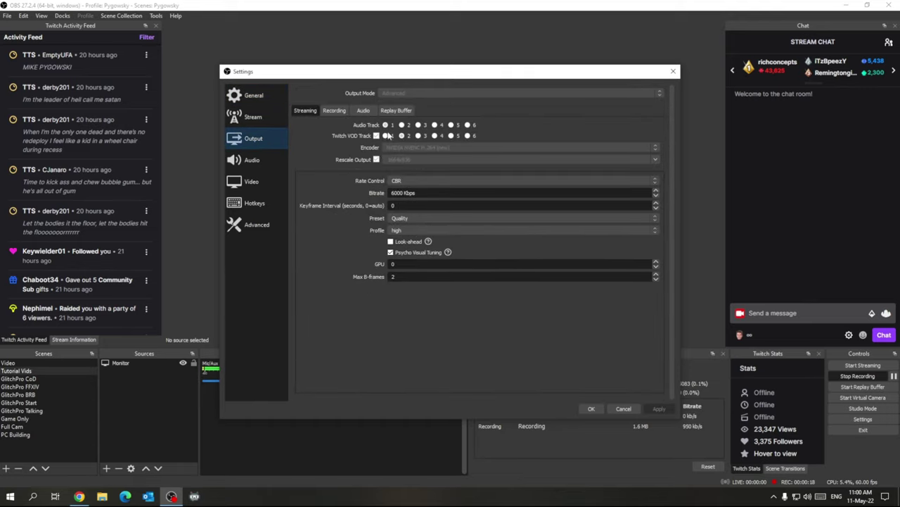
mouse_move(337, 131)
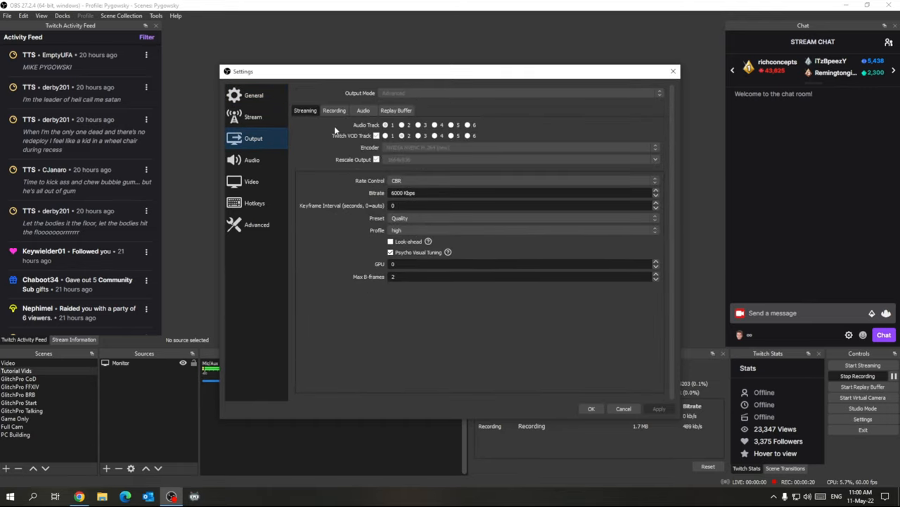
Show the Recording tab with recording path, format, encoder and quality options.
click(335, 110)
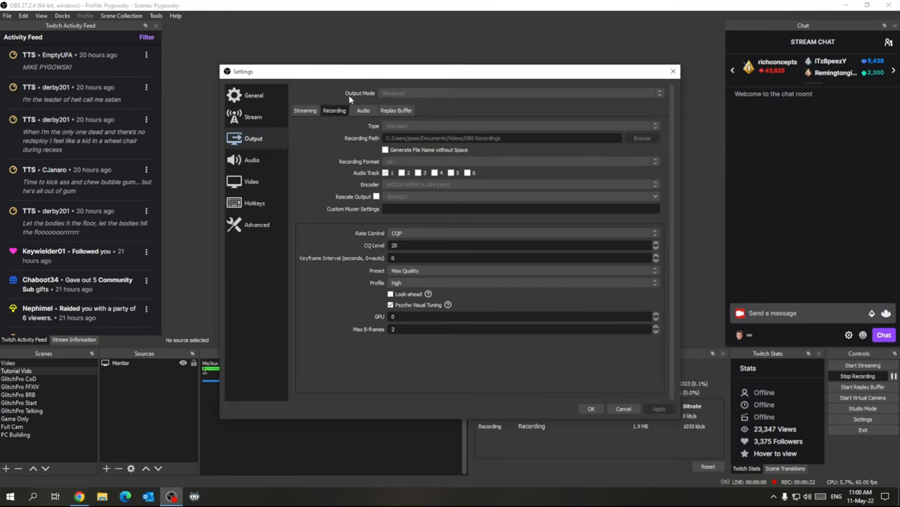
mouse_move(395, 96)
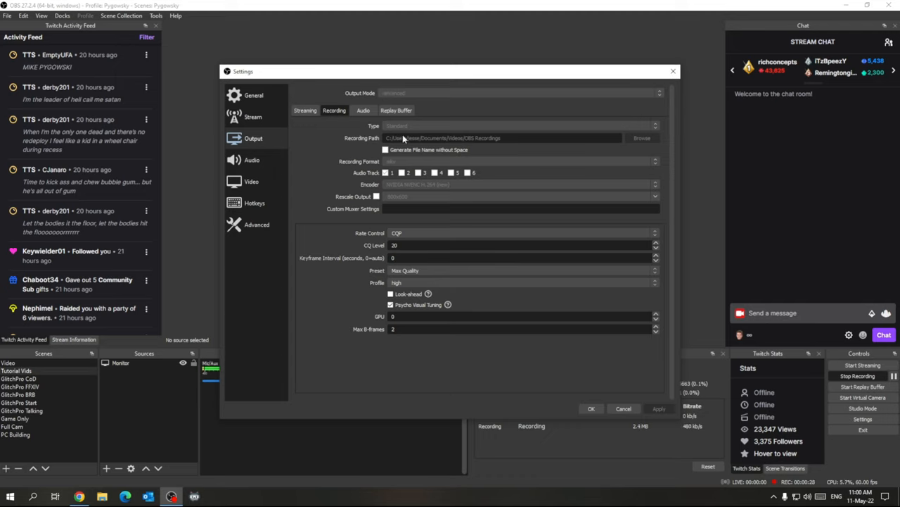
mouse_move(392, 129)
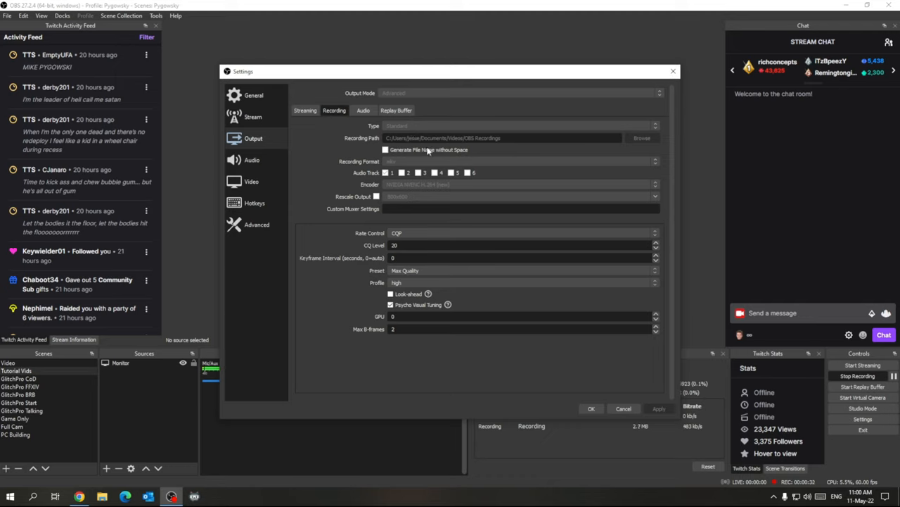
mouse_move(425, 132)
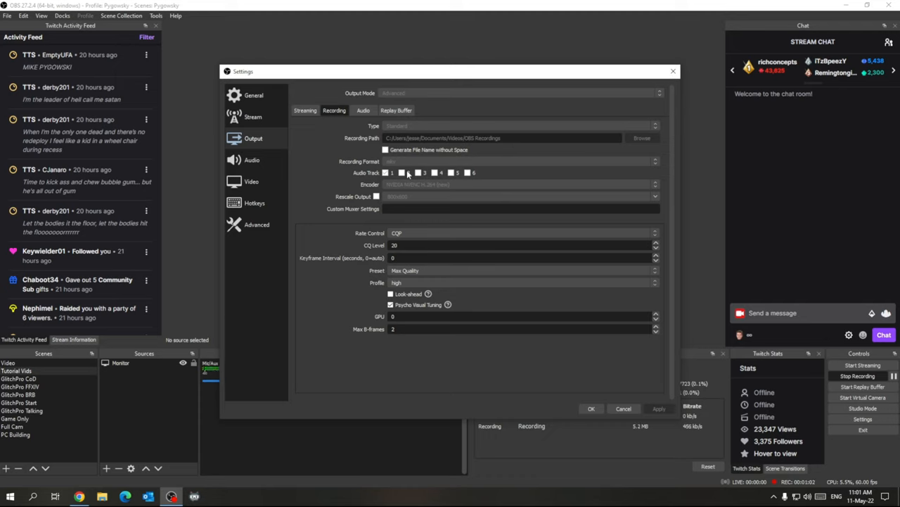
mouse_move(485, 143)
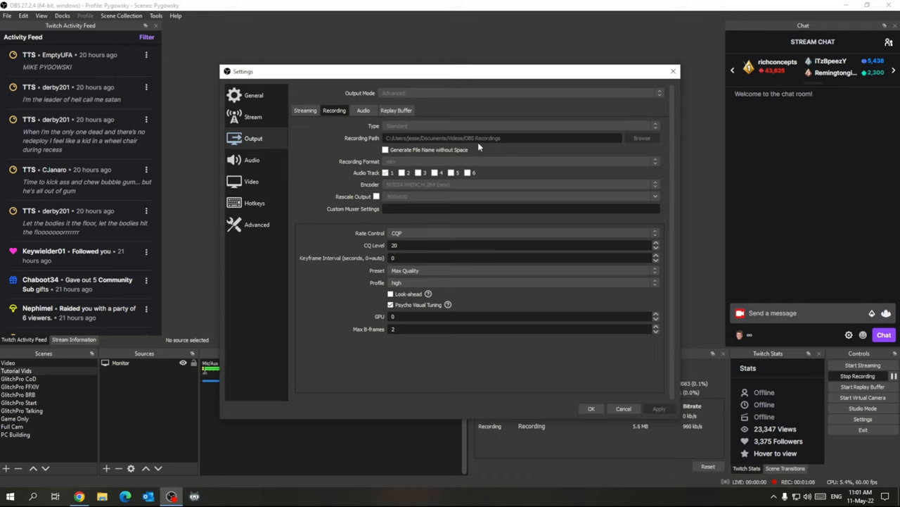
mouse_move(476, 155)
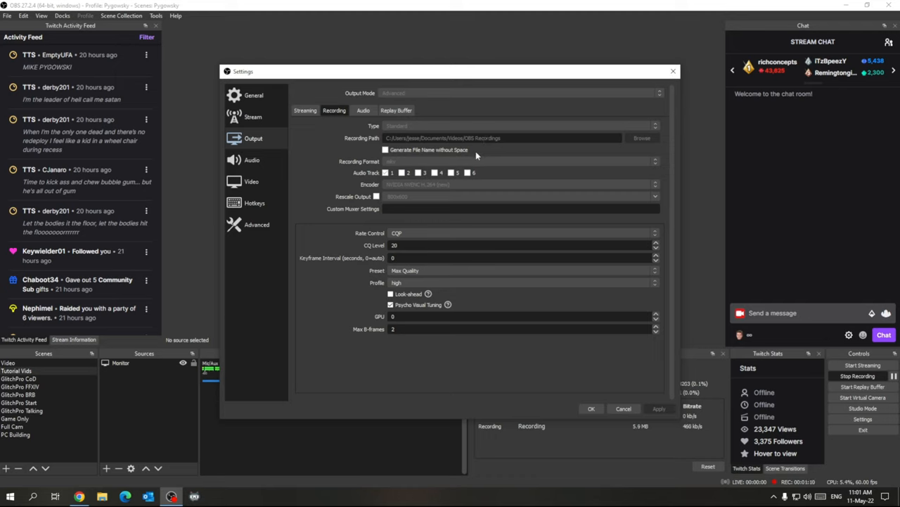
mouse_move(453, 163)
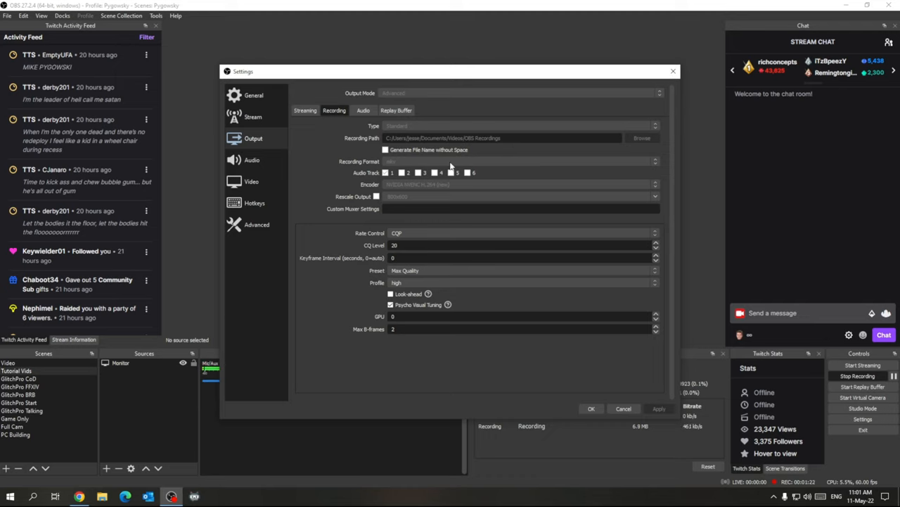
mouse_move(445, 181)
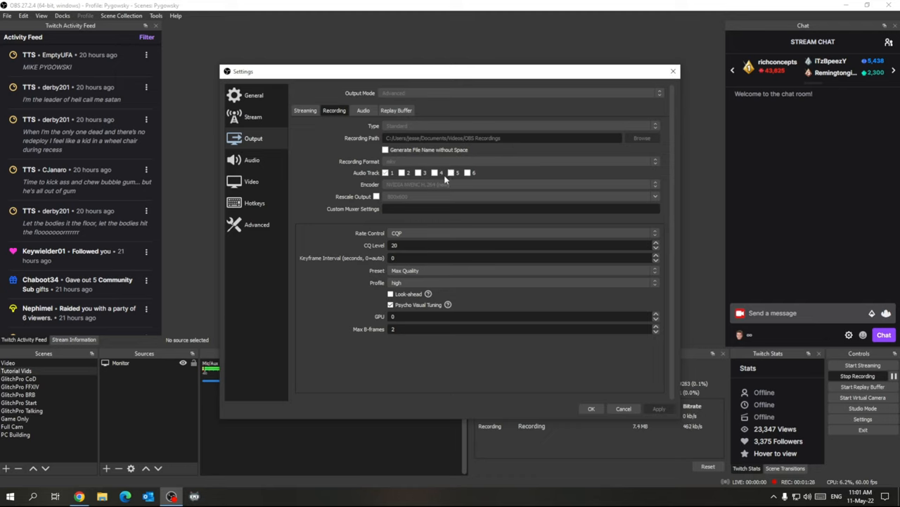
mouse_move(439, 197)
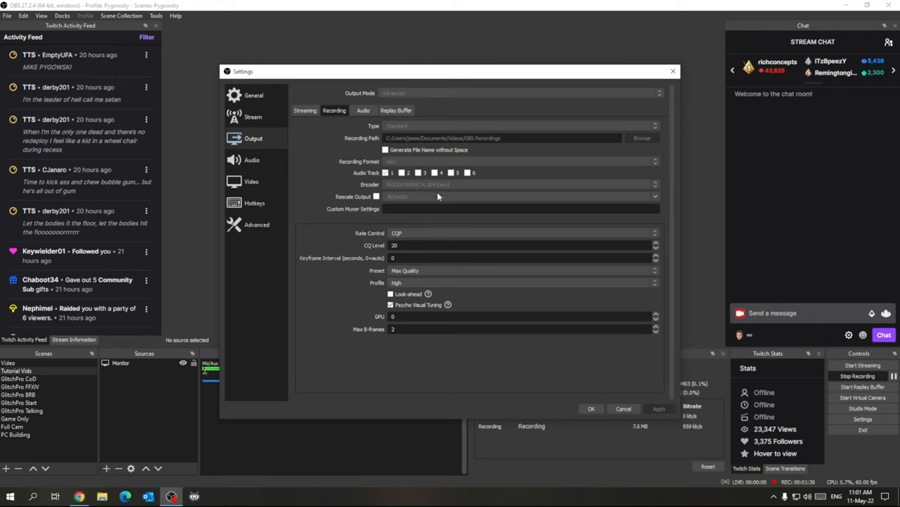
mouse_move(408, 166)
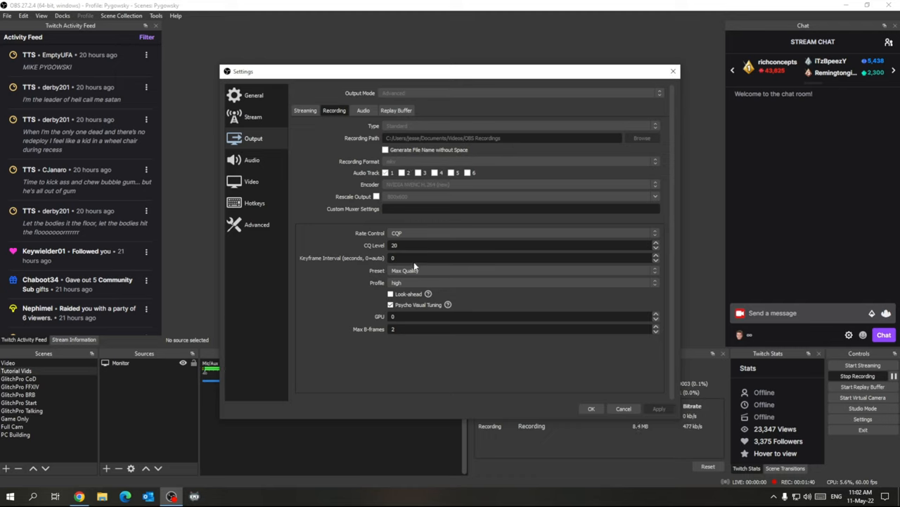
mouse_move(396, 200)
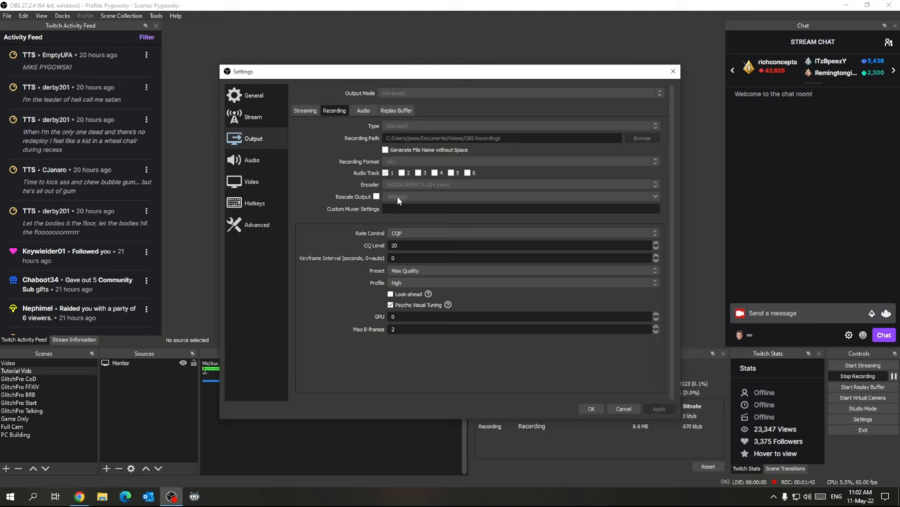
mouse_move(382, 200)
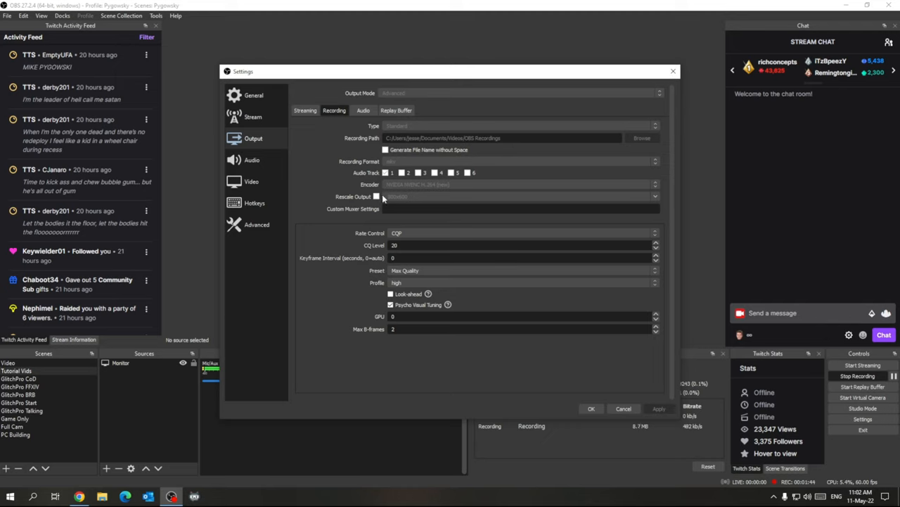
mouse_move(394, 197)
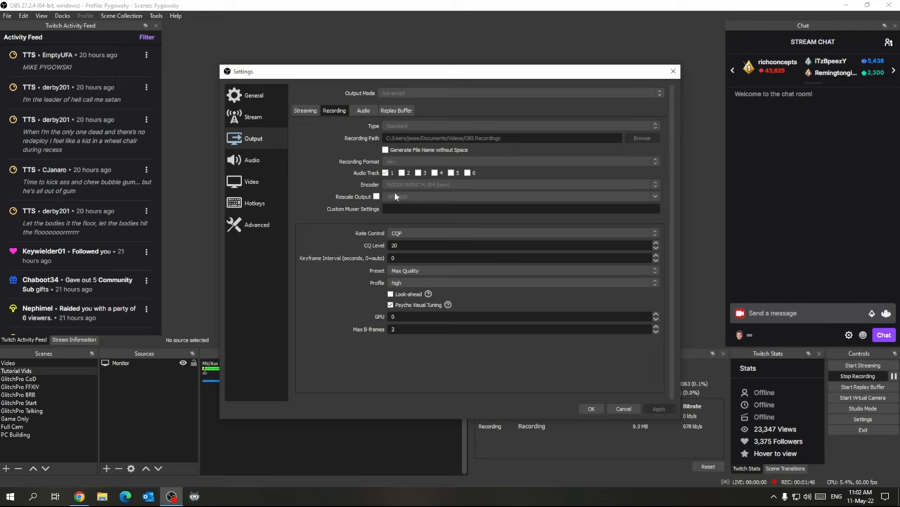
mouse_move(398, 197)
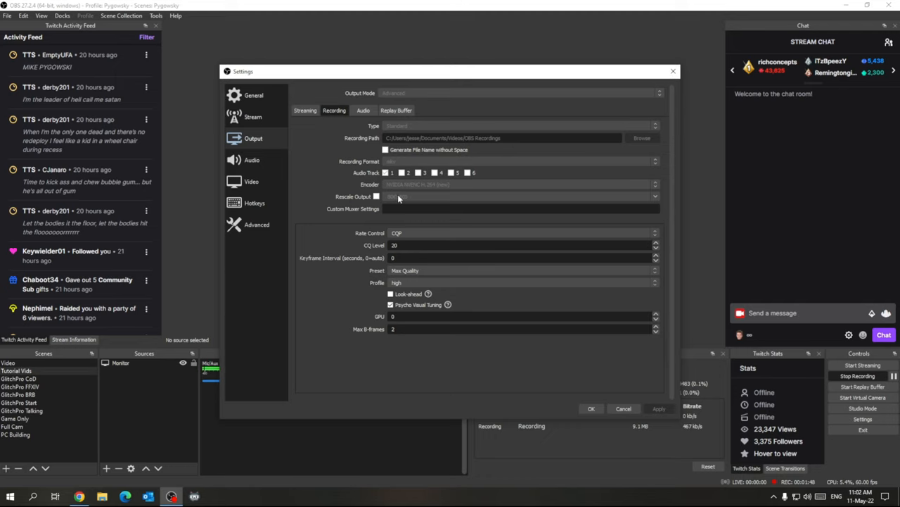
mouse_move(410, 204)
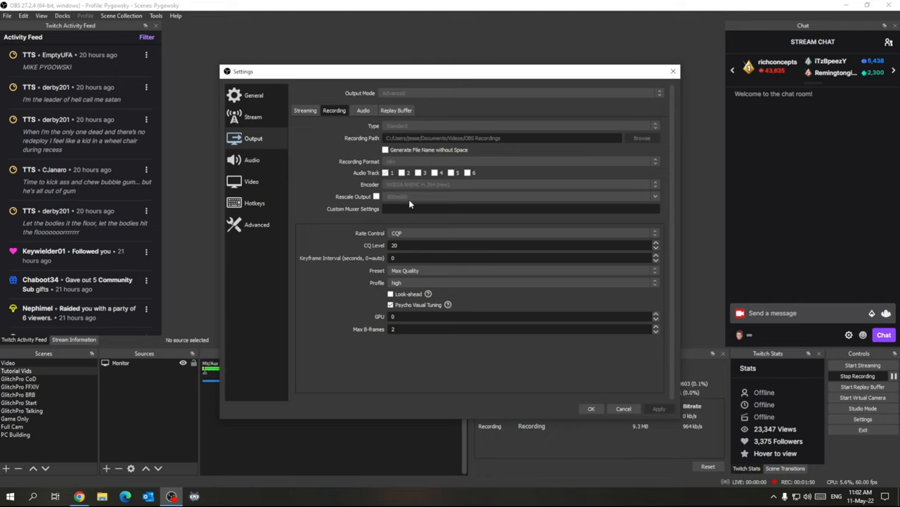
mouse_move(422, 220)
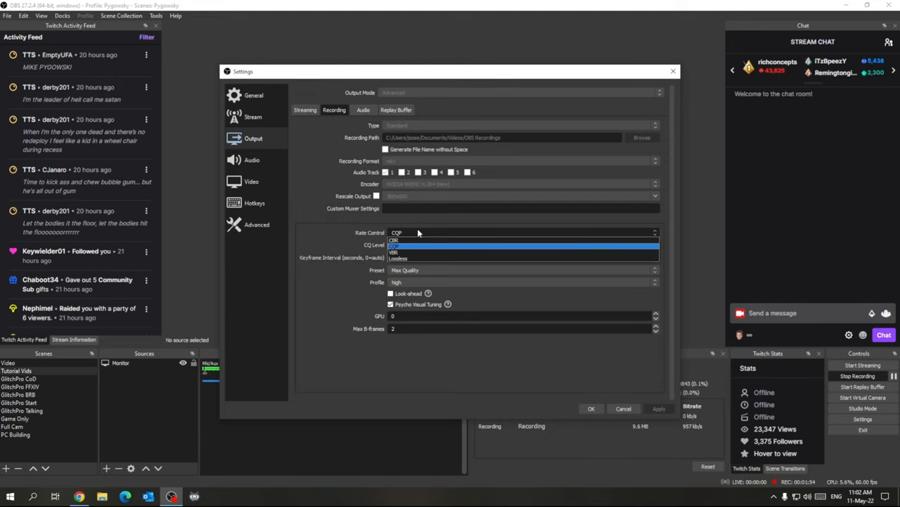
mouse_move(336, 228)
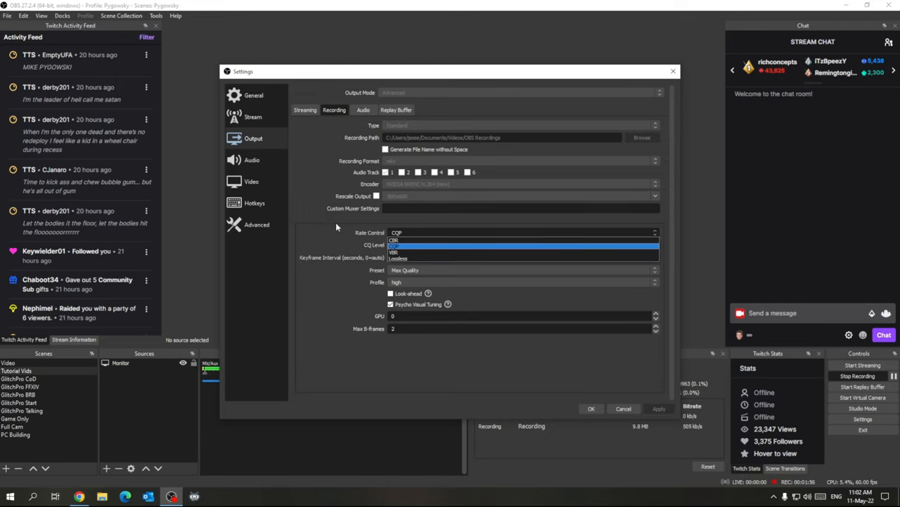
click(521, 245)
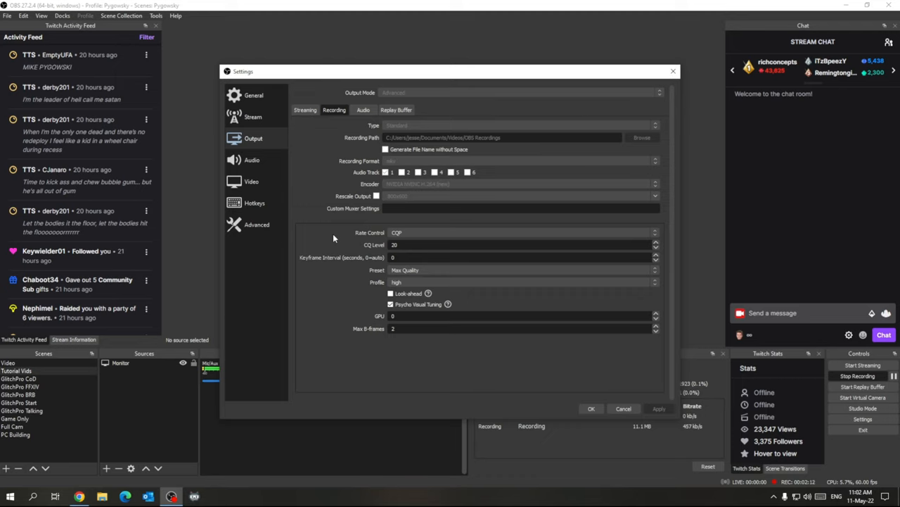
mouse_move(434, 231)
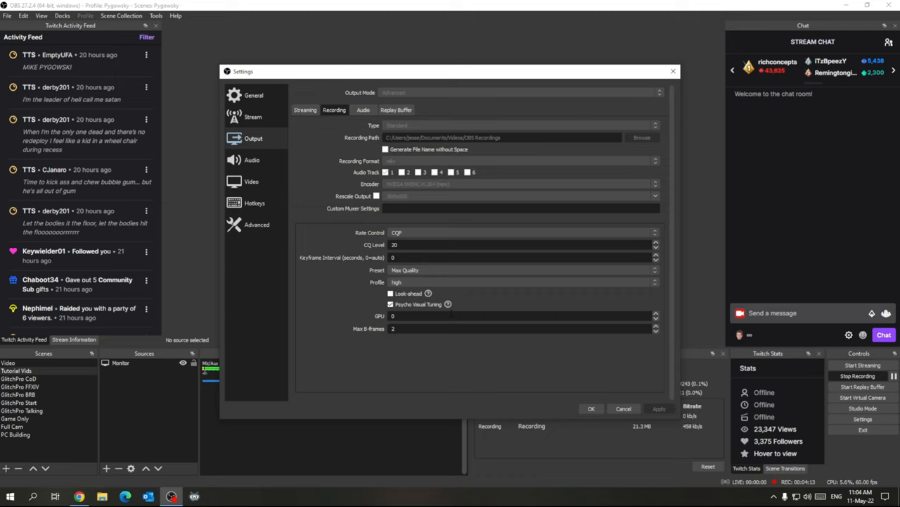
Show the Audio output tab listing bitrate and name fields for tracks 1 to 6.
click(363, 110)
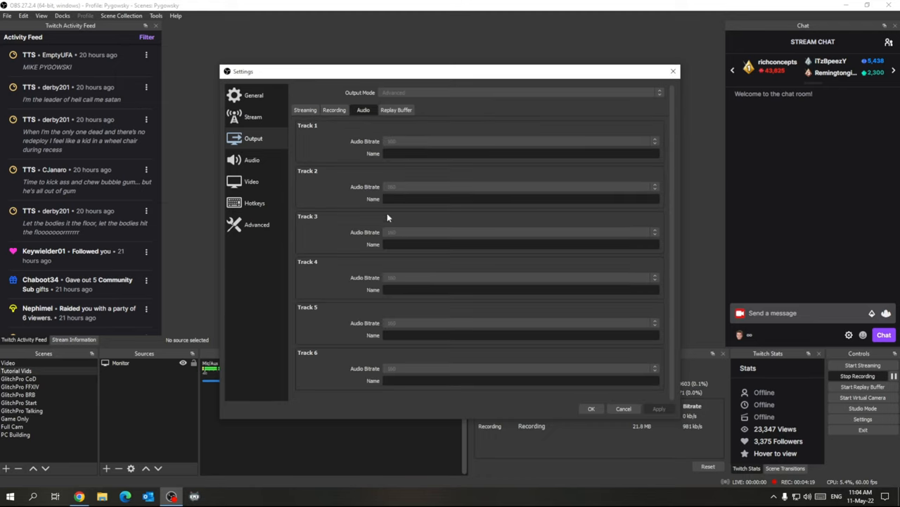
mouse_move(360, 244)
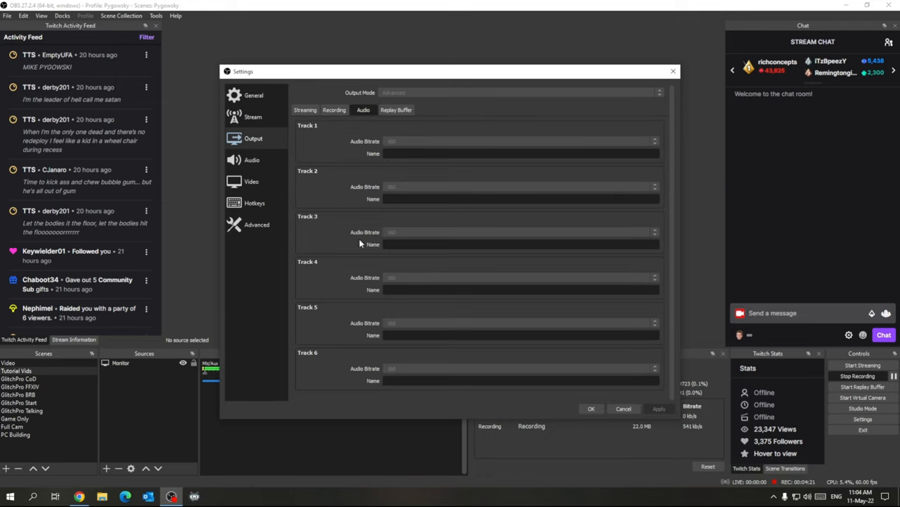
mouse_move(439, 223)
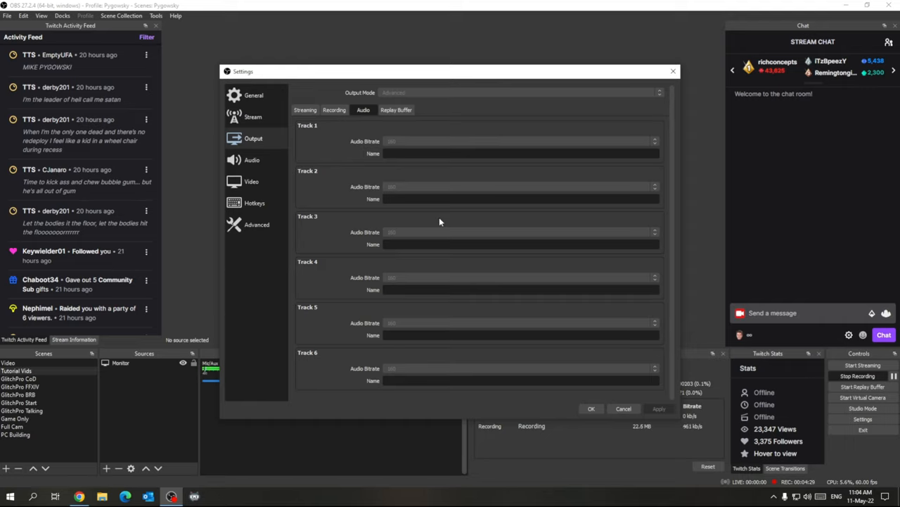
Show the Replay Buffer tab with 120 s maximum replay time and 512 MB memory.
click(397, 110)
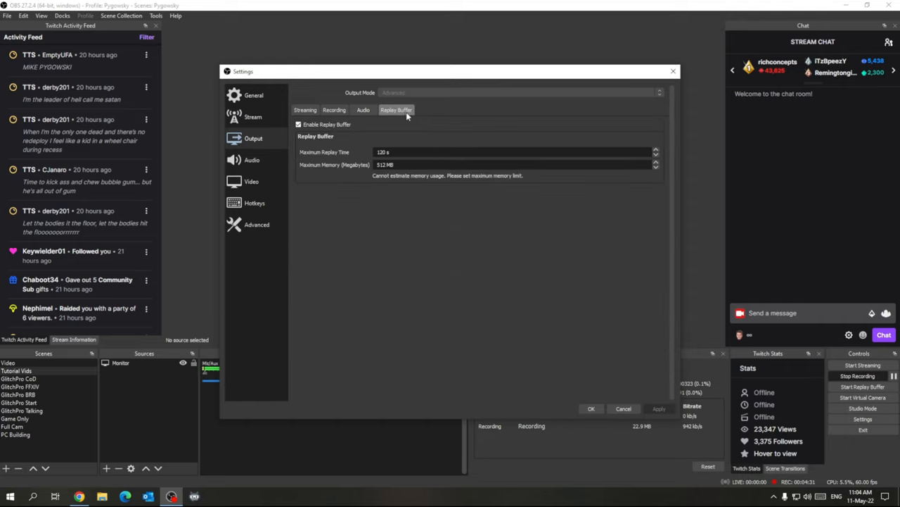
mouse_move(385, 127)
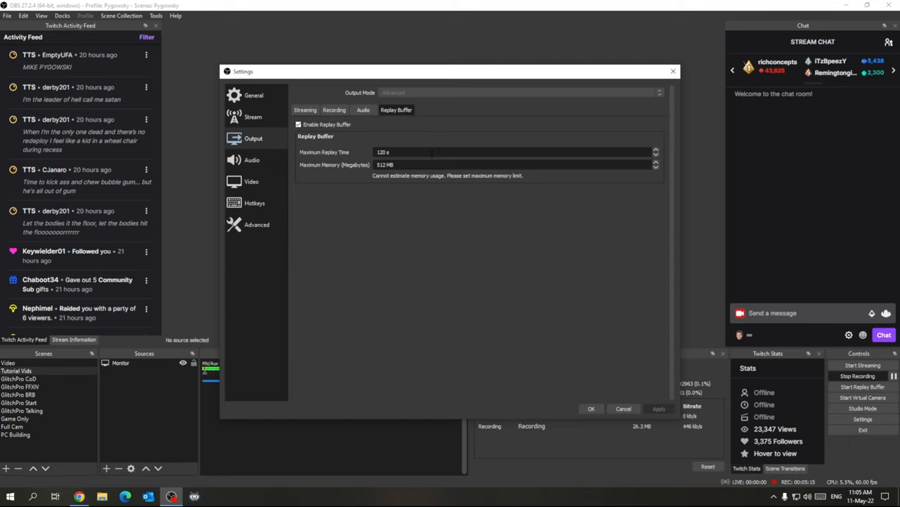
mouse_move(425, 187)
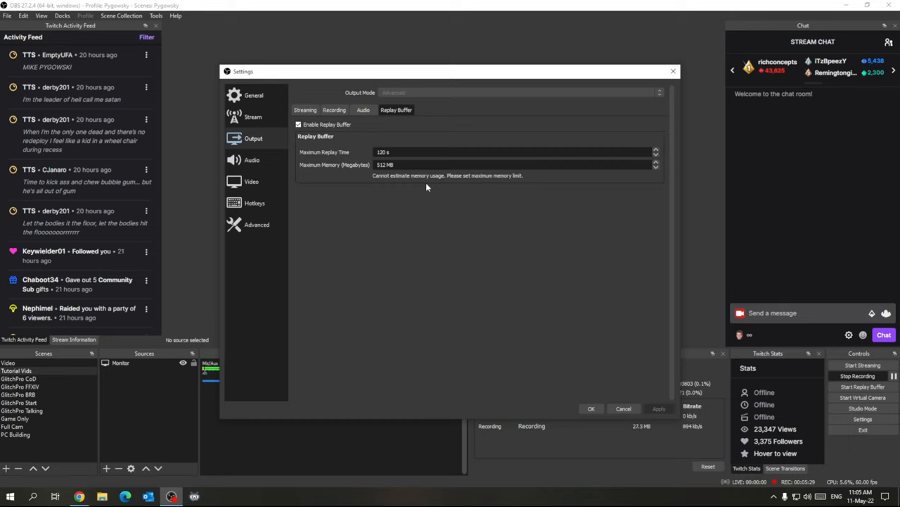
mouse_move(299, 144)
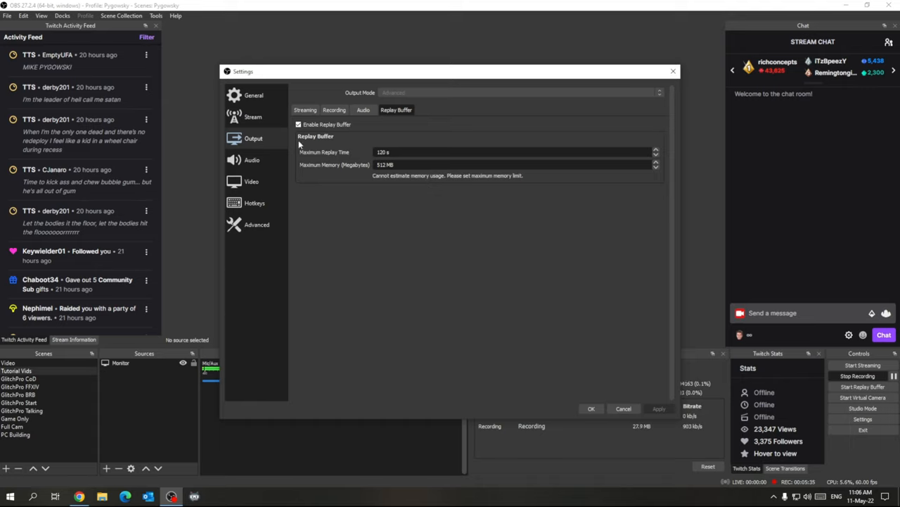
mouse_move(252, 160)
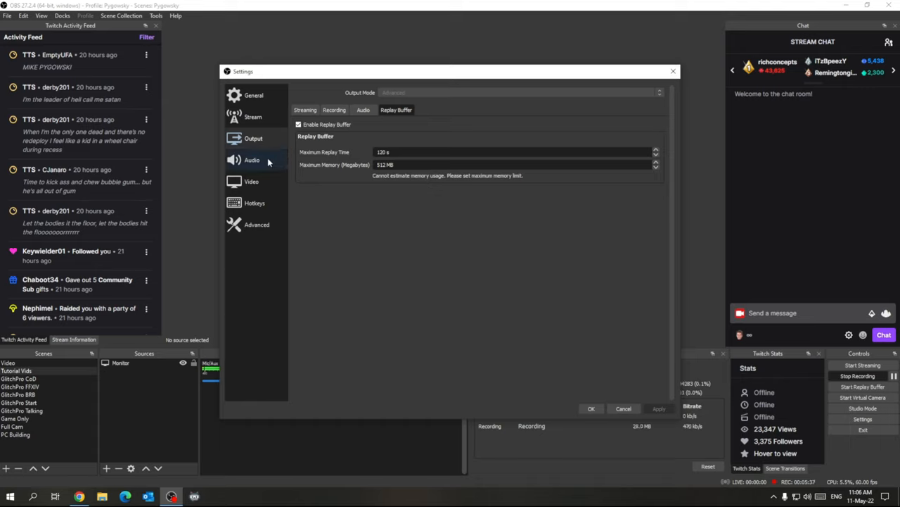
Review the Audio settings section and set Desktop Audio to the Default device.
click(304, 109)
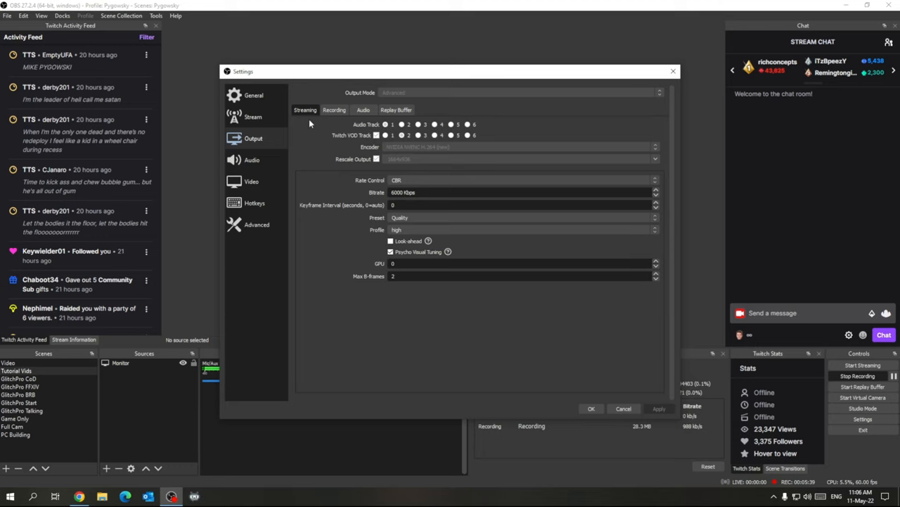
click(250, 160)
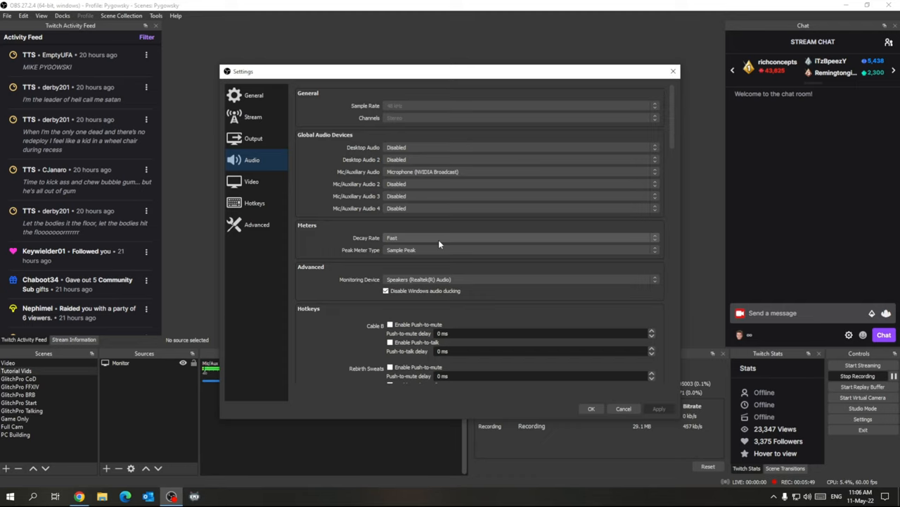
mouse_move(461, 183)
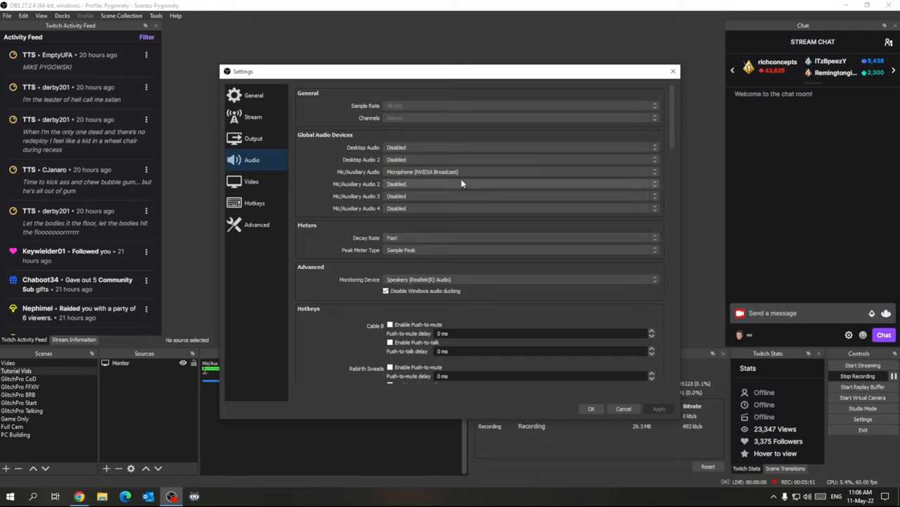
mouse_move(392, 114)
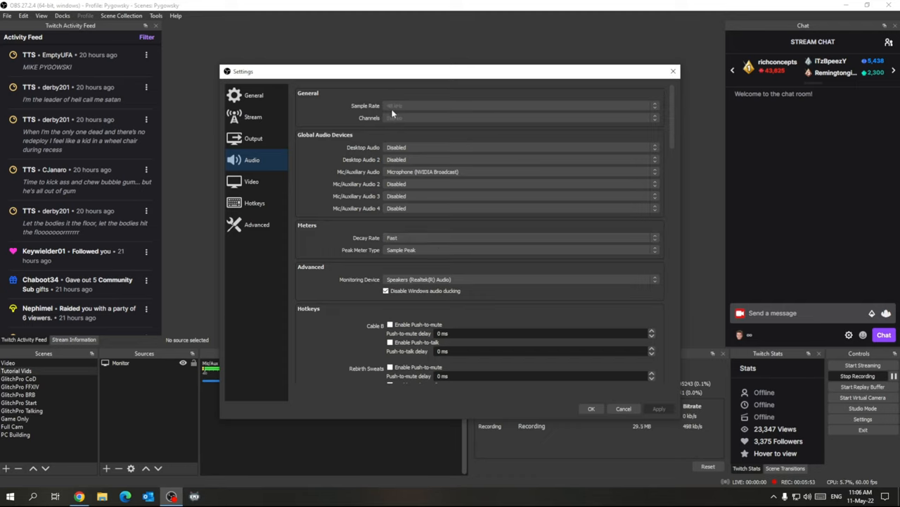
mouse_move(399, 116)
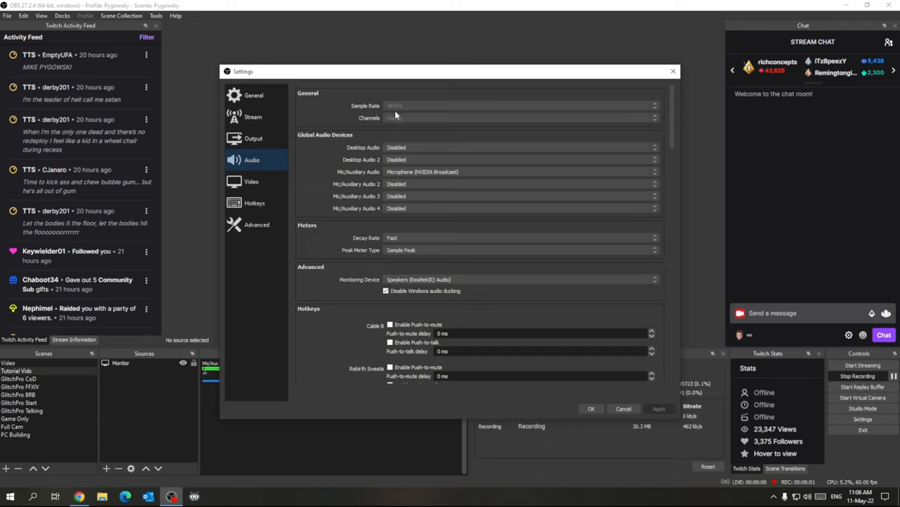
mouse_move(408, 112)
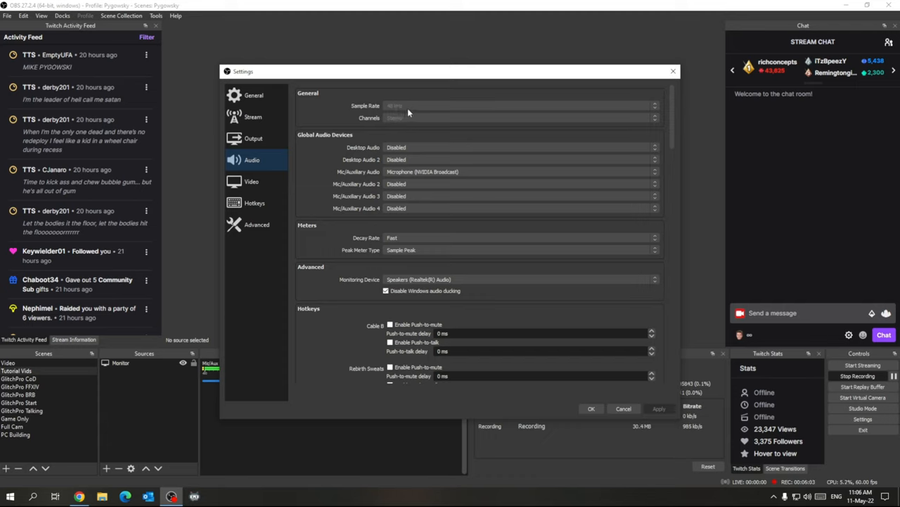
scroll(down, 3)
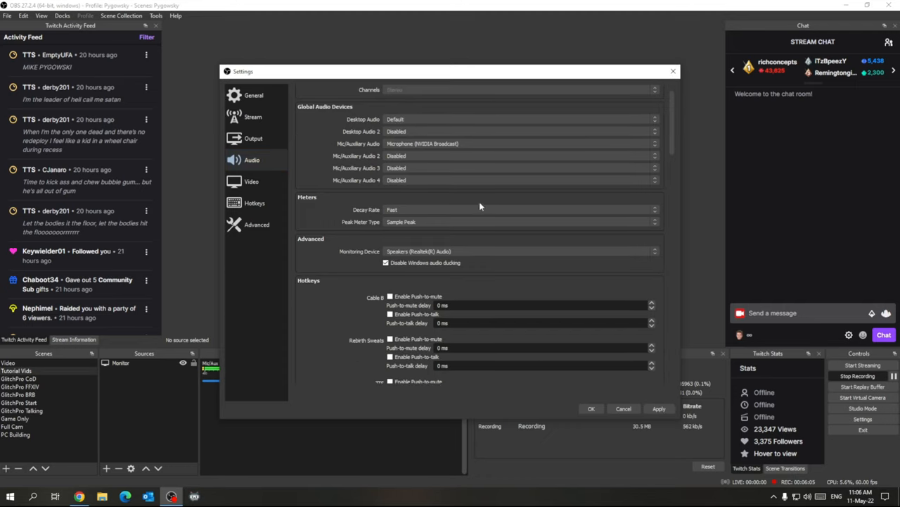
scroll(down, 3)
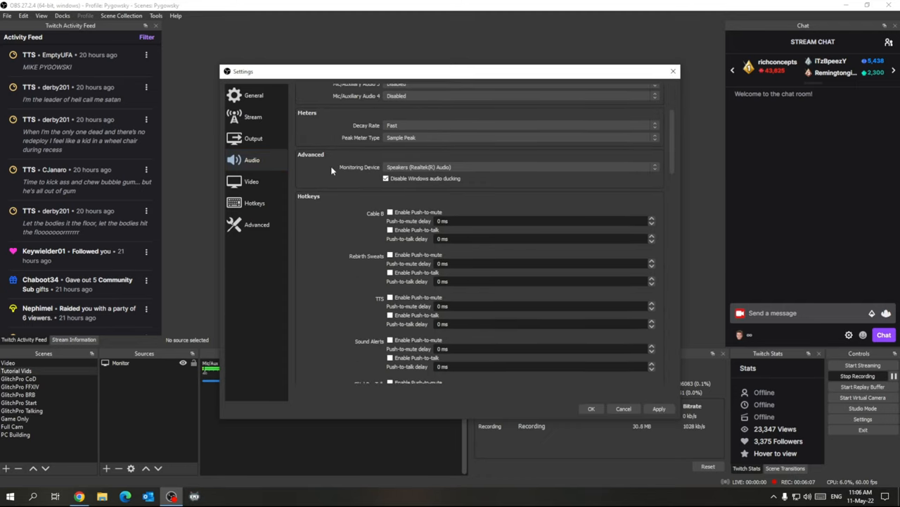
scroll(up, 3)
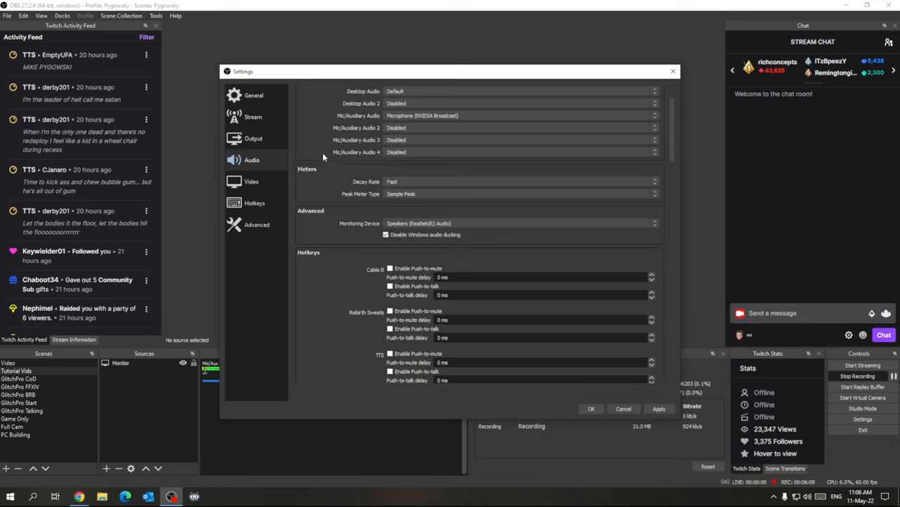
scroll(up, 3)
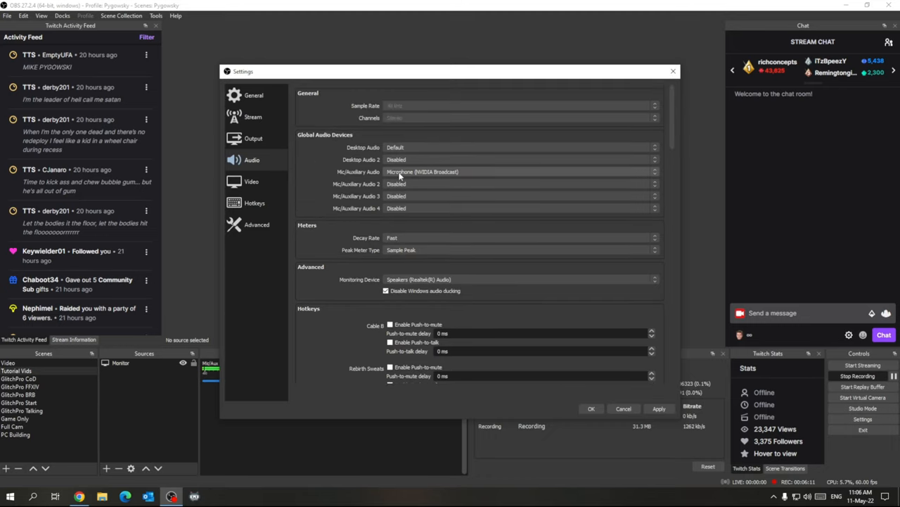
click(520, 159)
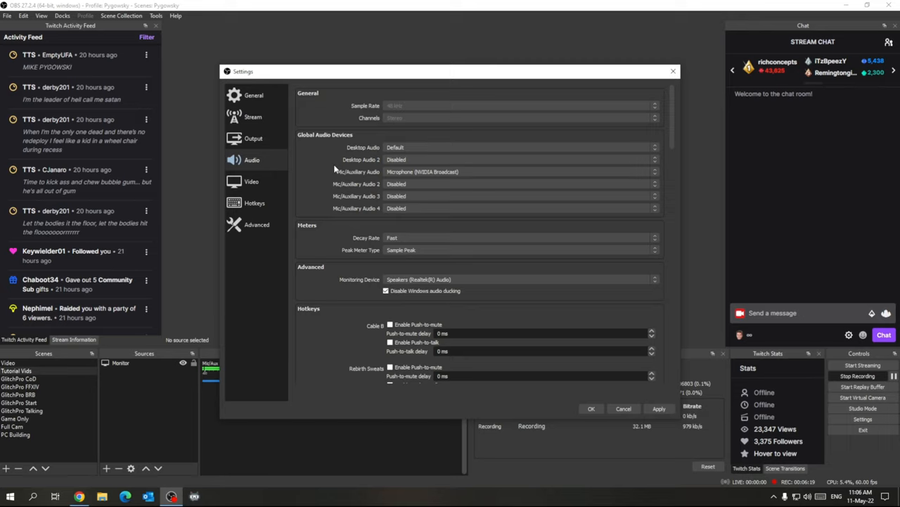
Show the Video settings with base/output resolution and FPS greyed out while output is active.
click(251, 180)
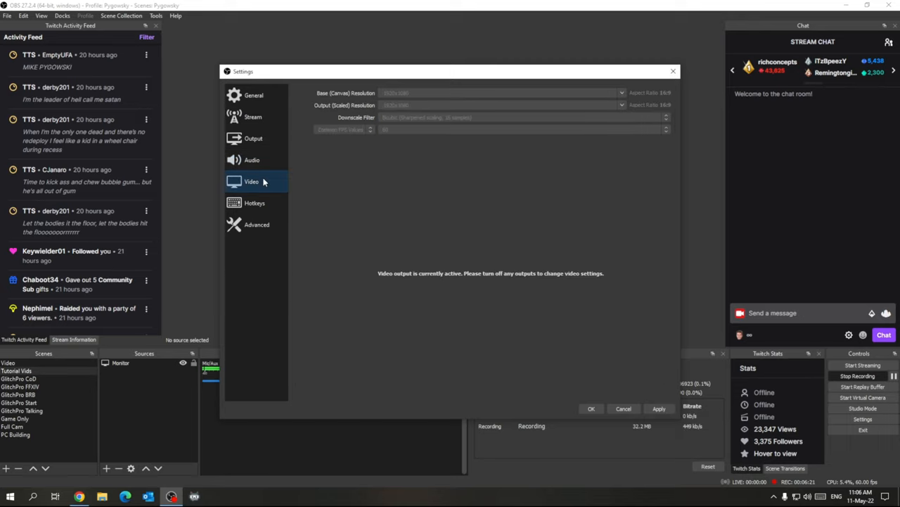
mouse_move(340, 193)
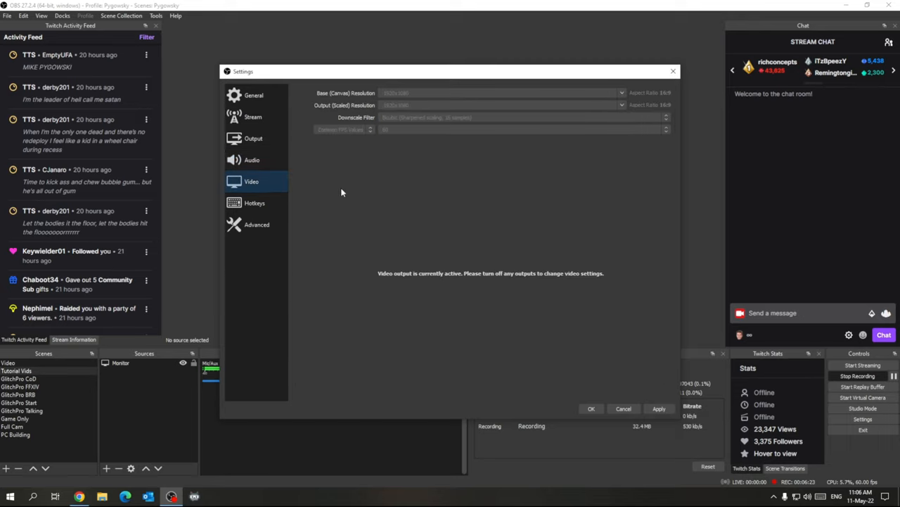
mouse_move(253, 117)
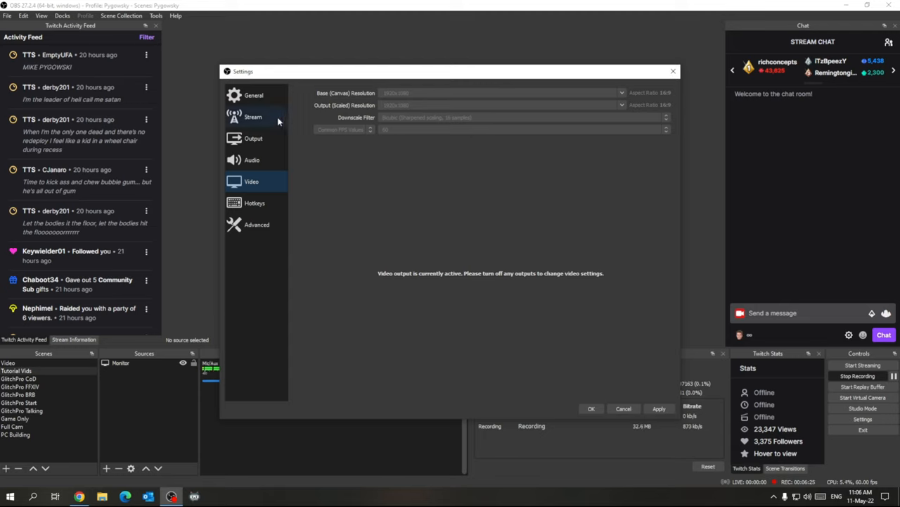
click(254, 138)
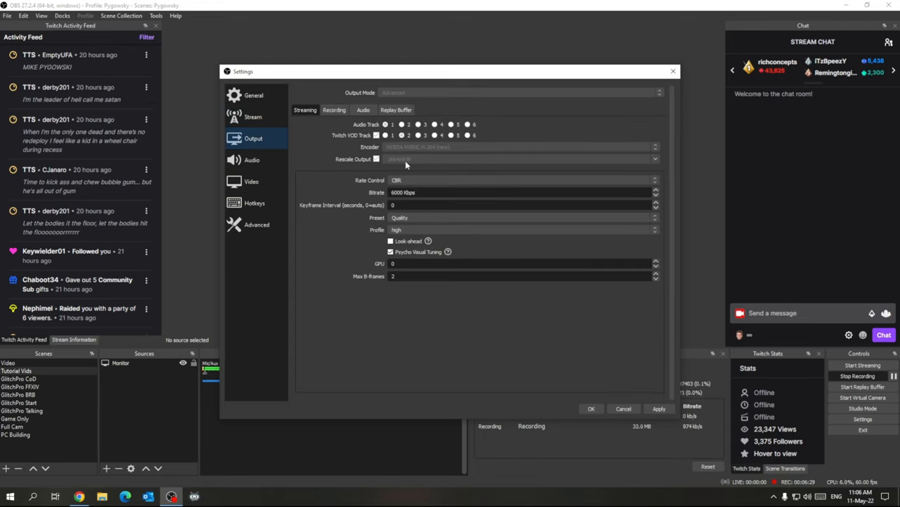
mouse_move(414, 166)
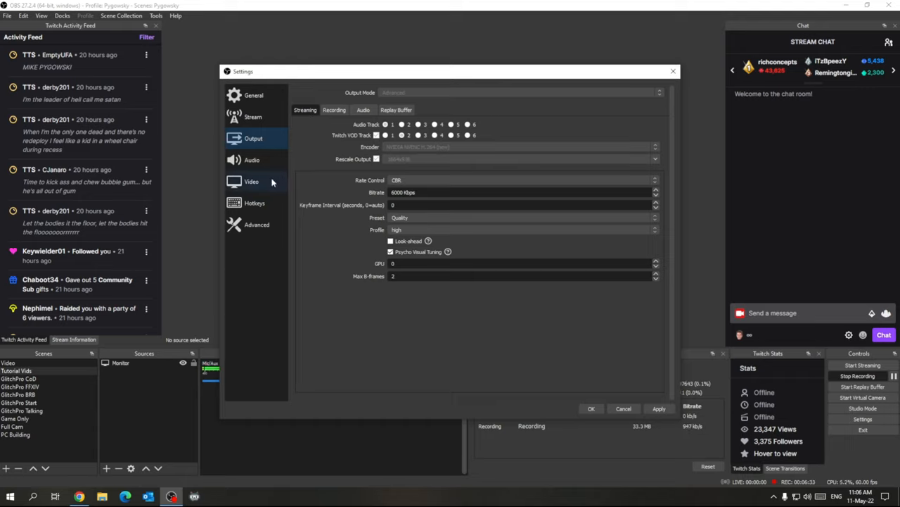
click(251, 182)
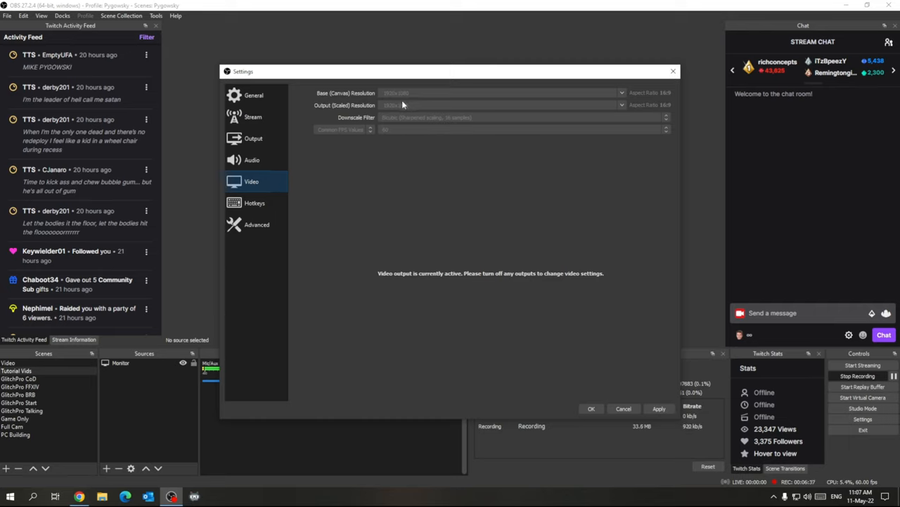
mouse_move(411, 105)
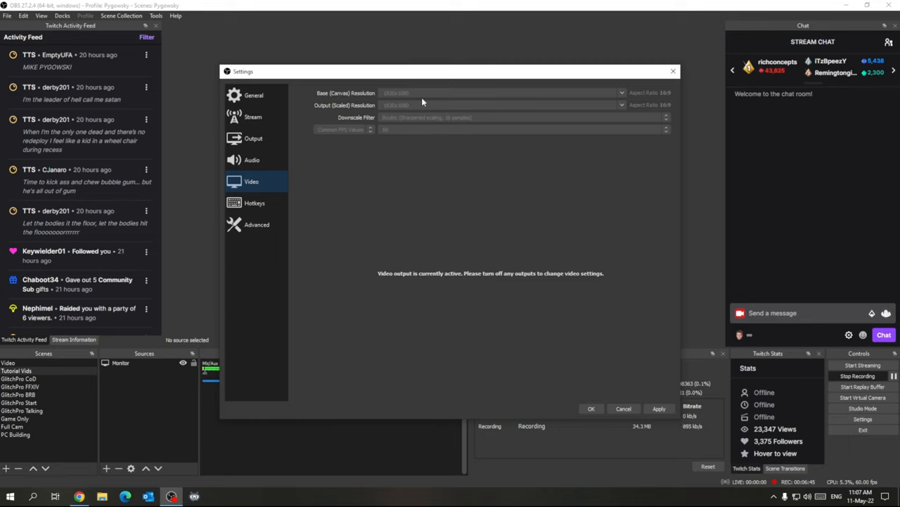
mouse_move(439, 106)
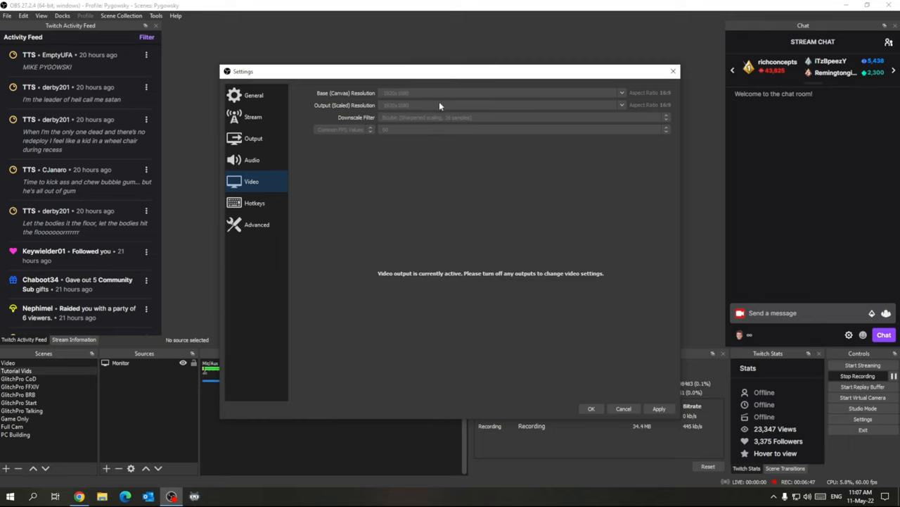
mouse_move(353, 112)
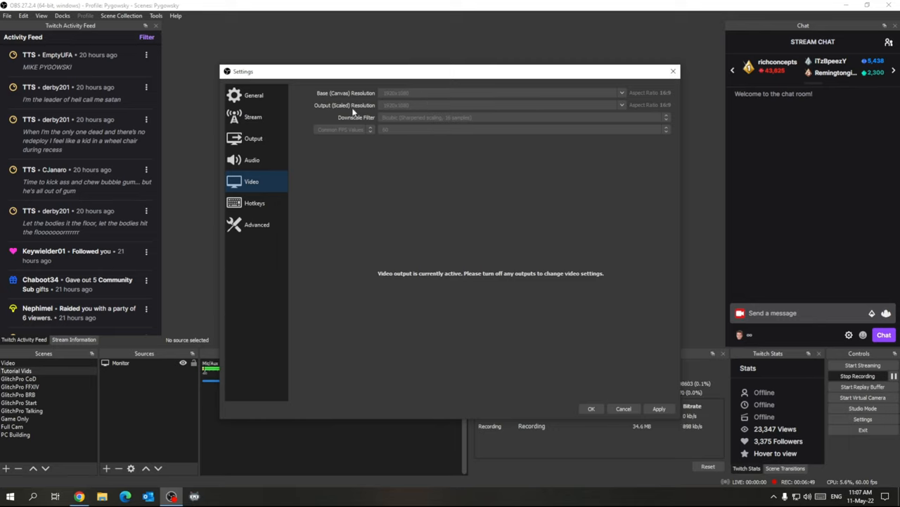
mouse_move(445, 107)
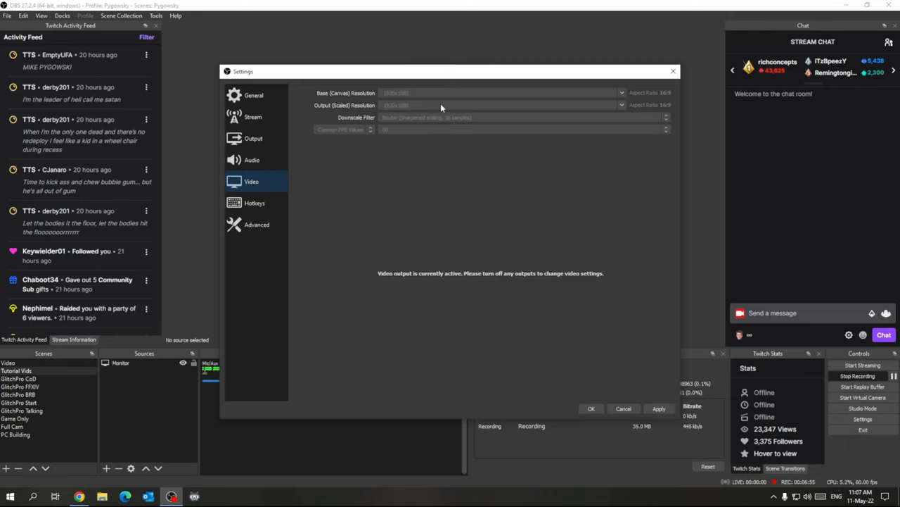
mouse_move(439, 125)
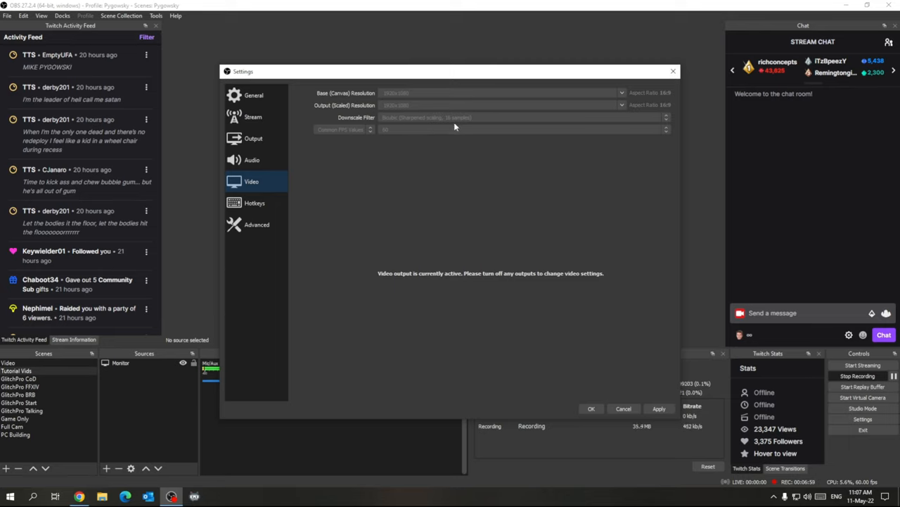
mouse_move(402, 126)
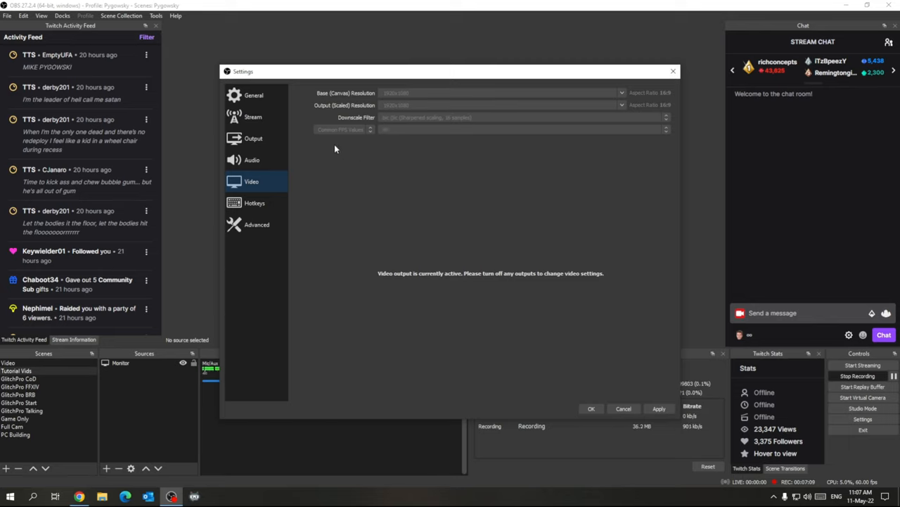
Review the General settings, including the option to automatically start the replay buffer.
click(253, 96)
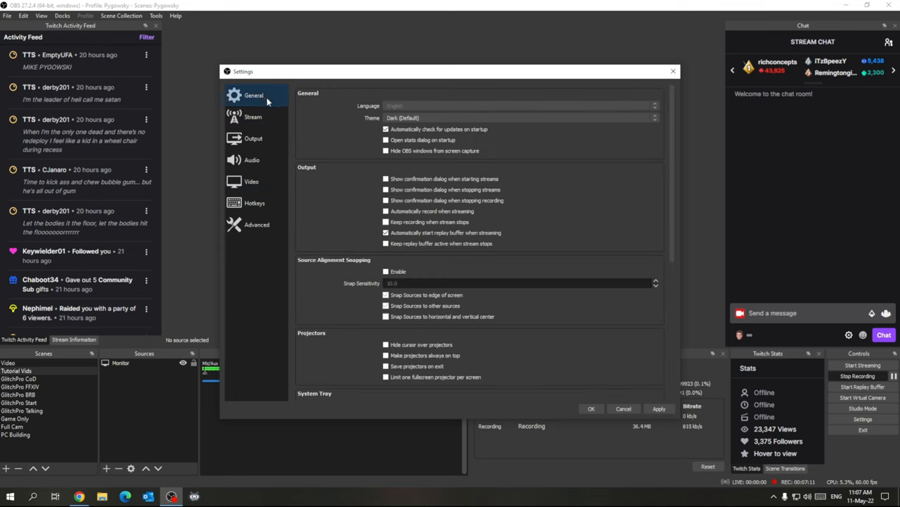
mouse_move(521, 250)
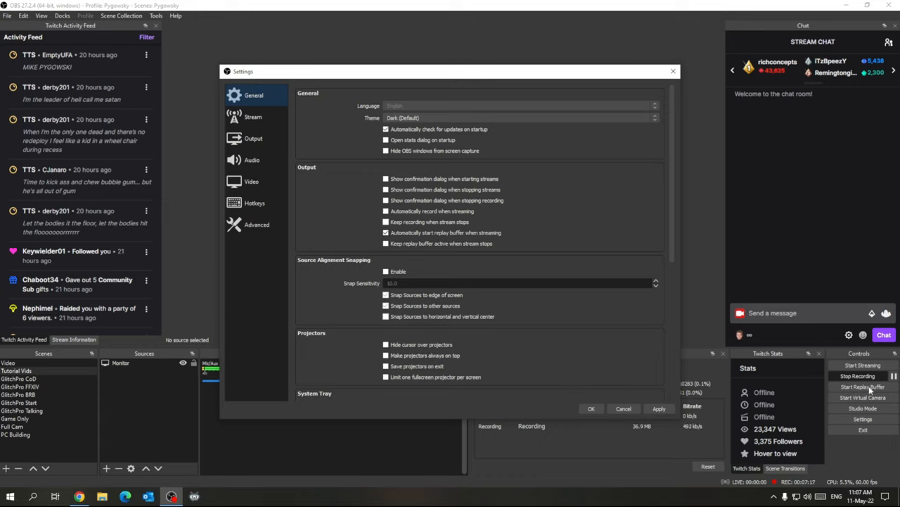
mouse_move(889, 389)
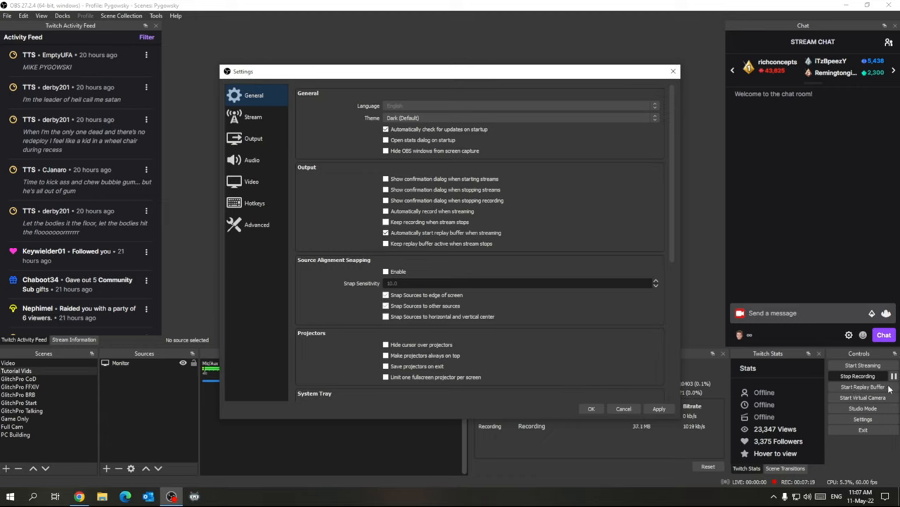
mouse_move(864, 392)
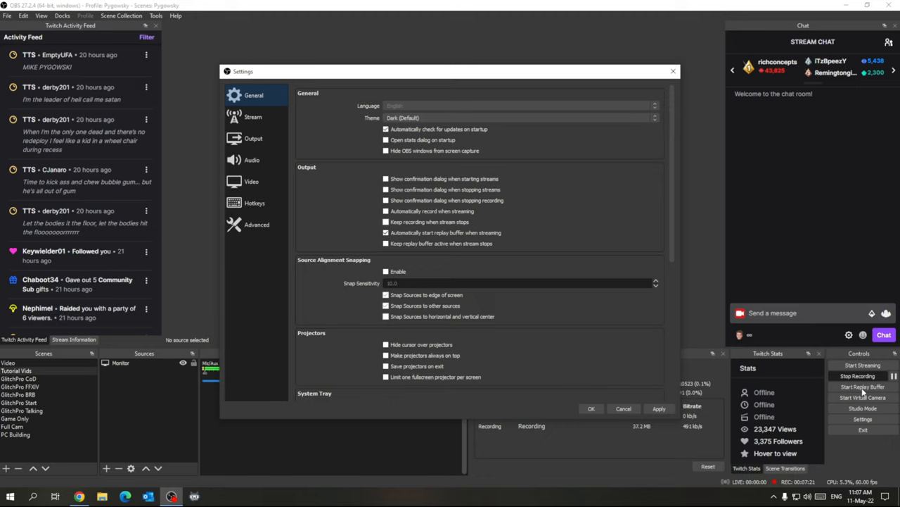
scroll(down, 3)
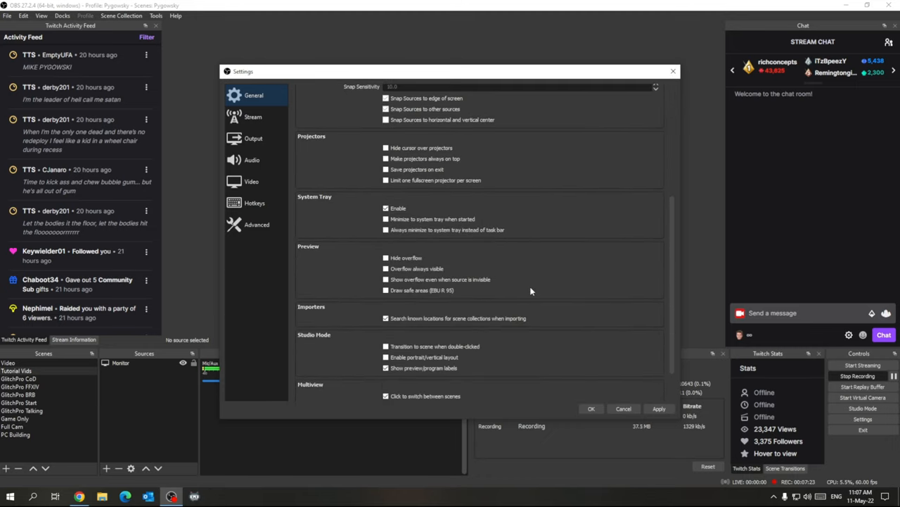
scroll(up, 3)
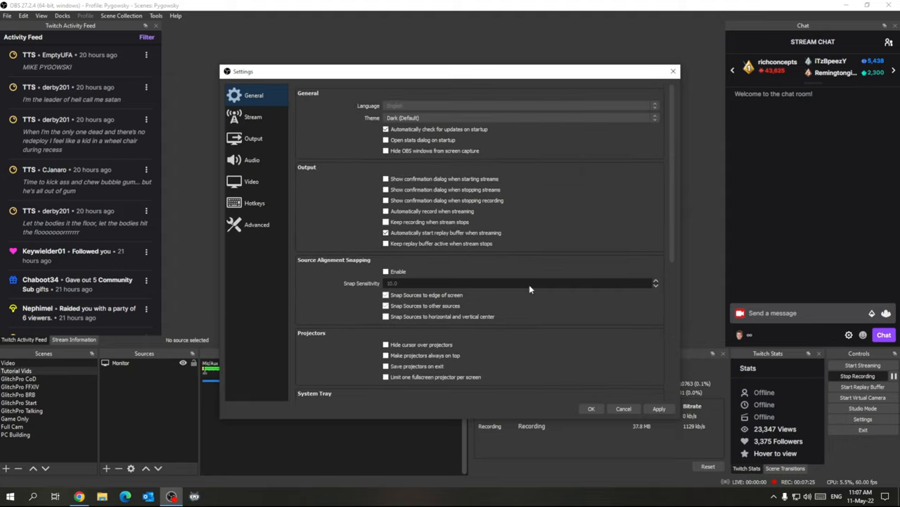
mouse_move(422, 254)
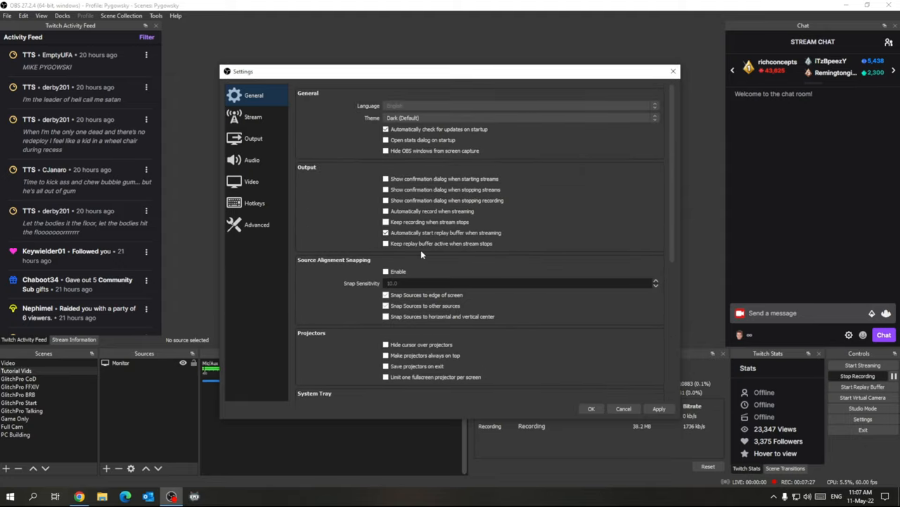
scroll(down, 3)
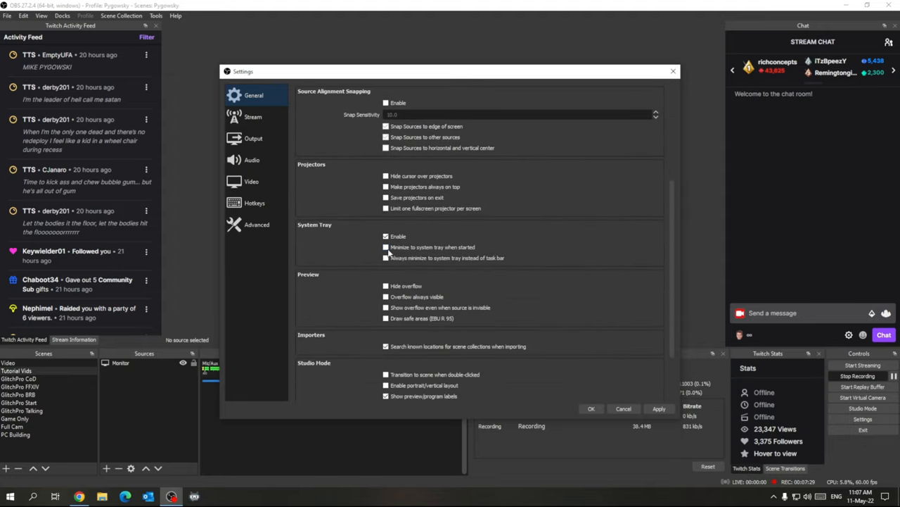
scroll(down, 3)
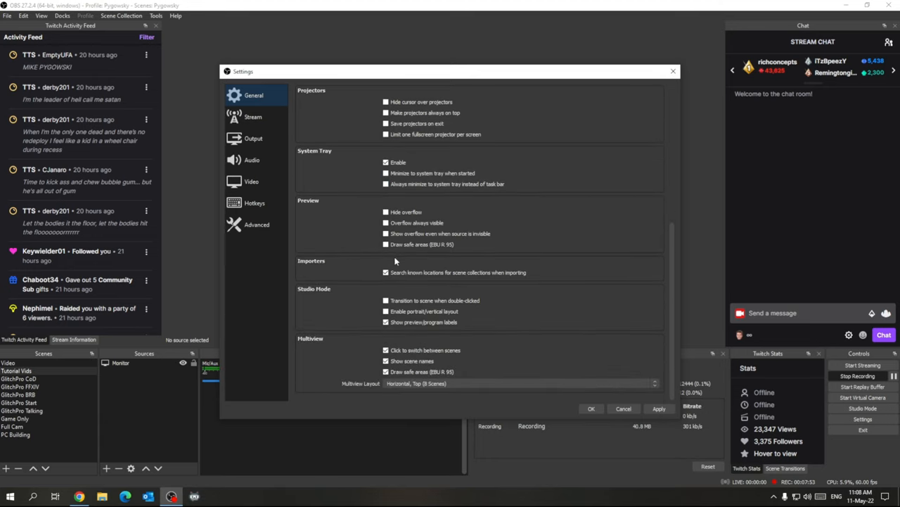
scroll(up, 3)
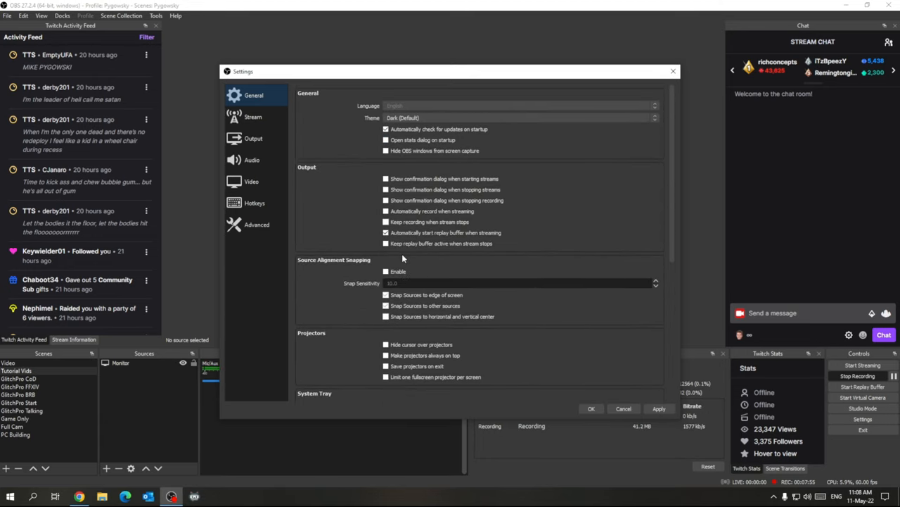
mouse_move(325, 228)
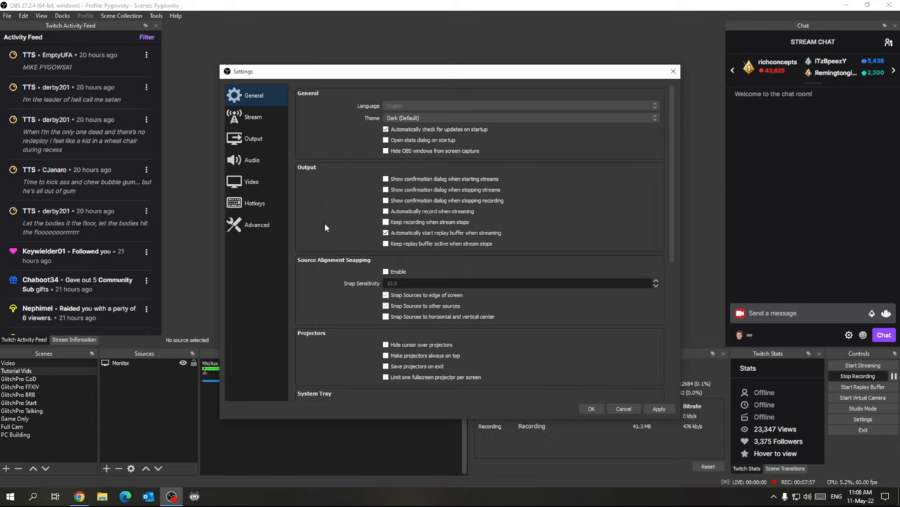
mouse_move(335, 194)
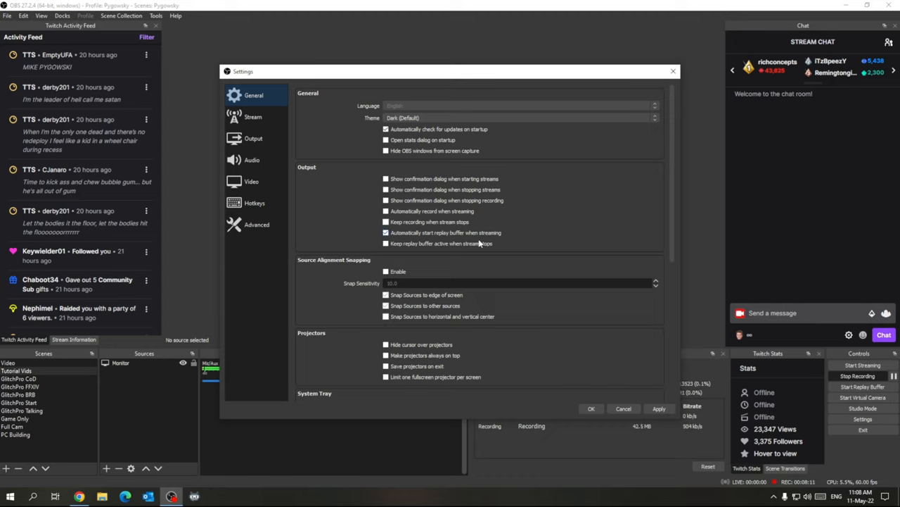
mouse_move(496, 236)
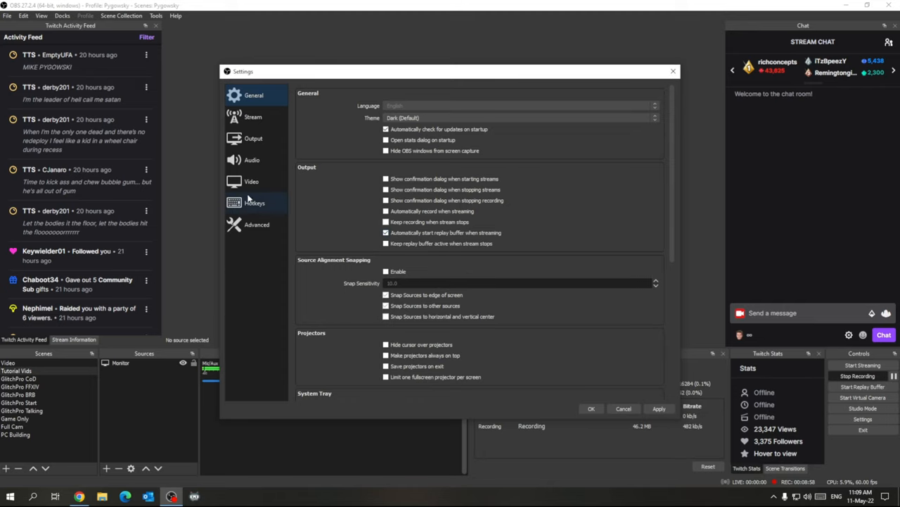
Show the Hotkeys section down to the Replay Buffer's Save Replay binding.
click(253, 203)
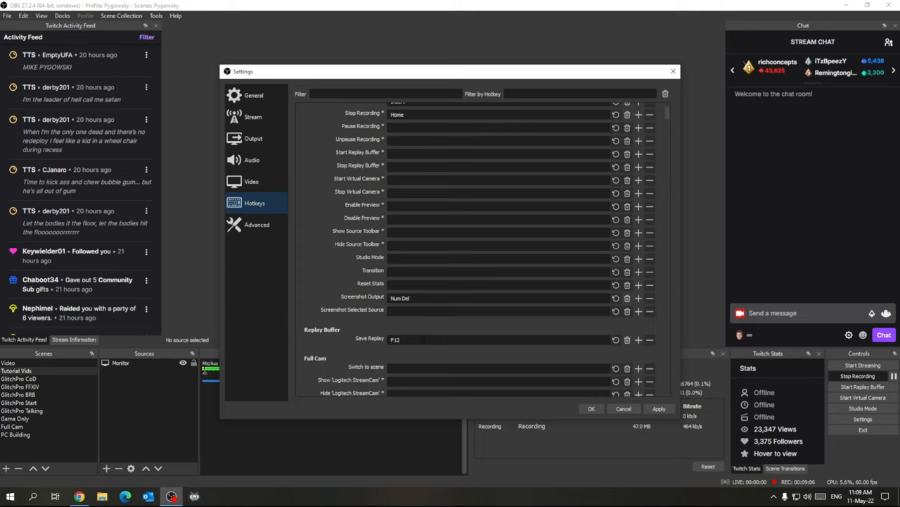
scroll(down, 3)
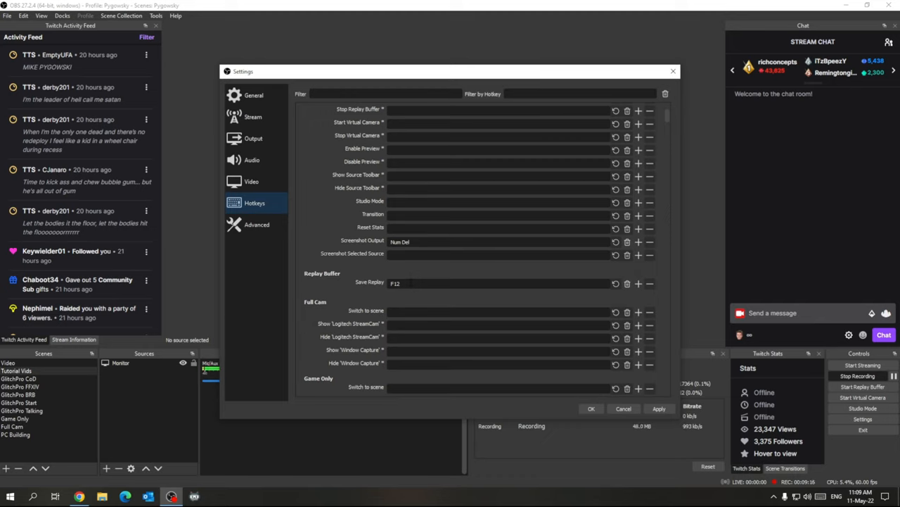
mouse_move(470, 309)
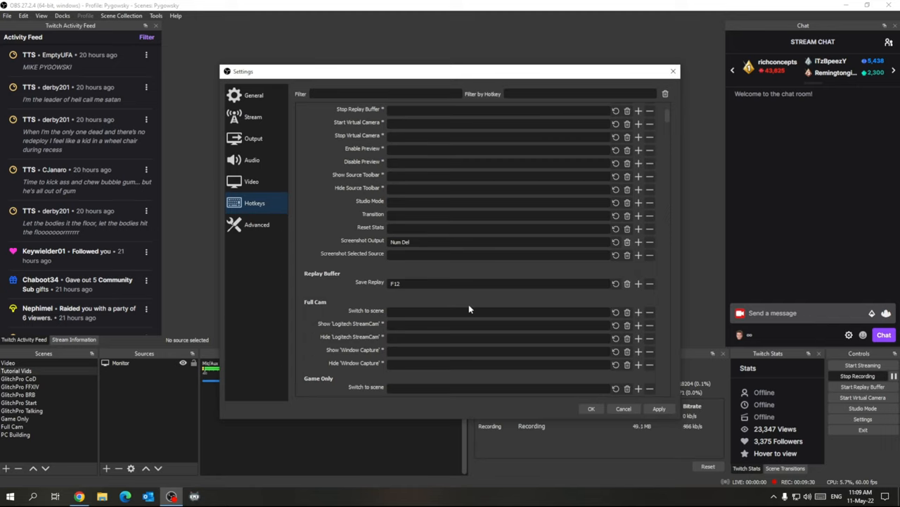
mouse_move(630, 397)
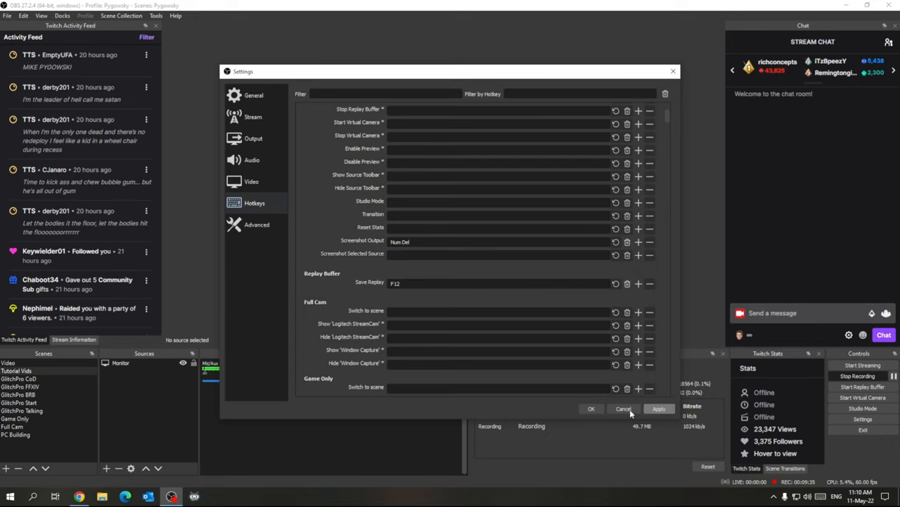
Cancel out of settings, toggle the Desktop Audio mute, and open the OBS Recordings folder.
click(624, 408)
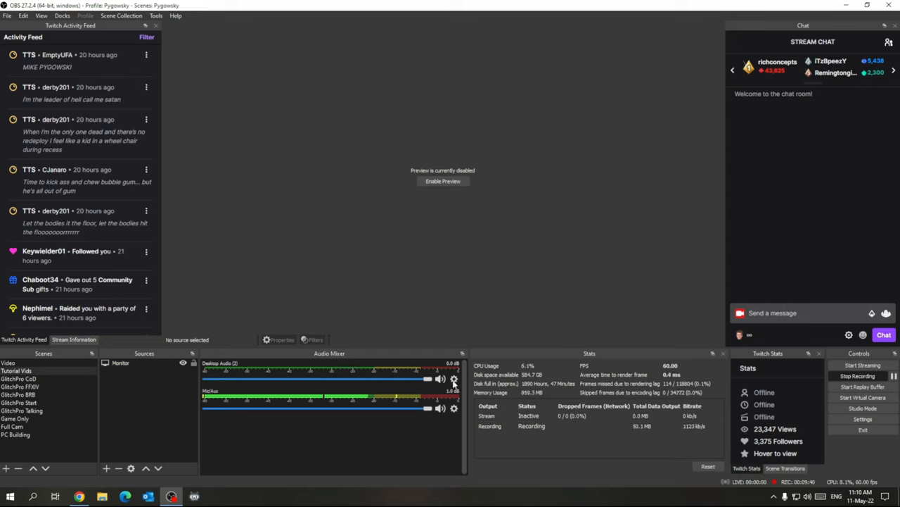
click(439, 378)
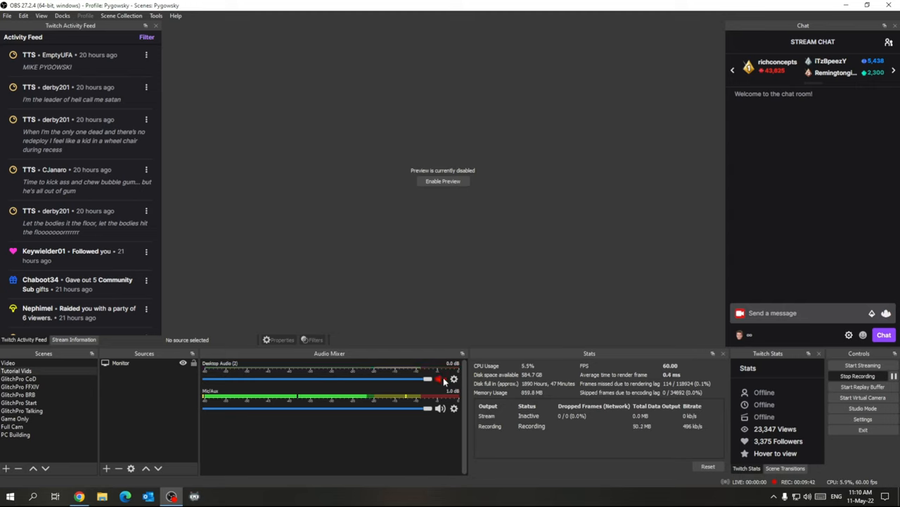
click(439, 379)
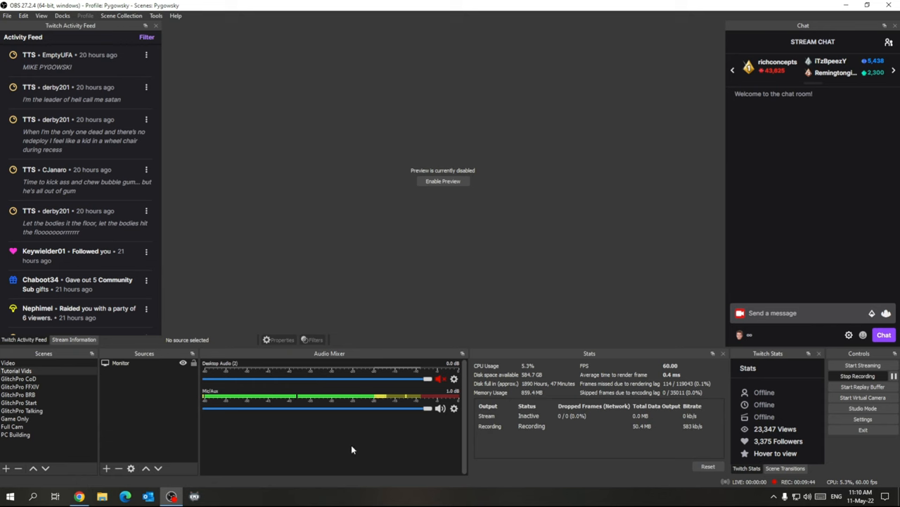
click(101, 496)
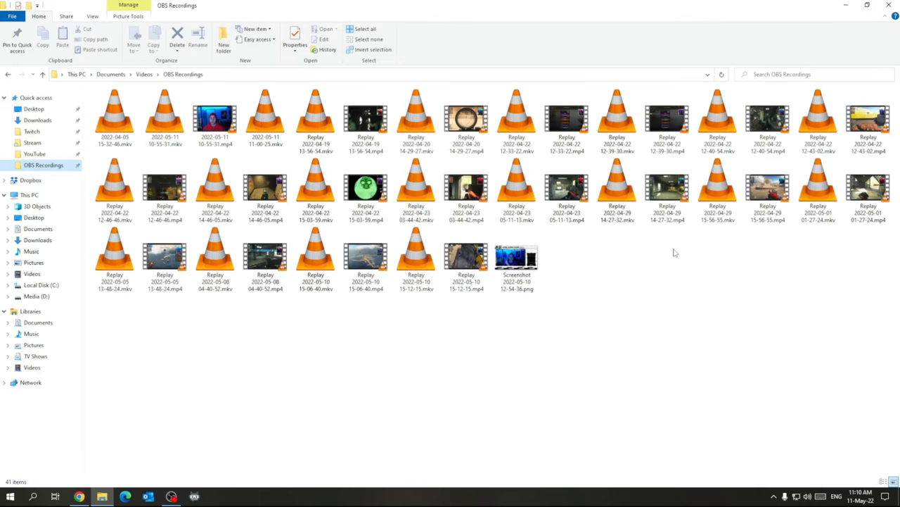
click(517, 256)
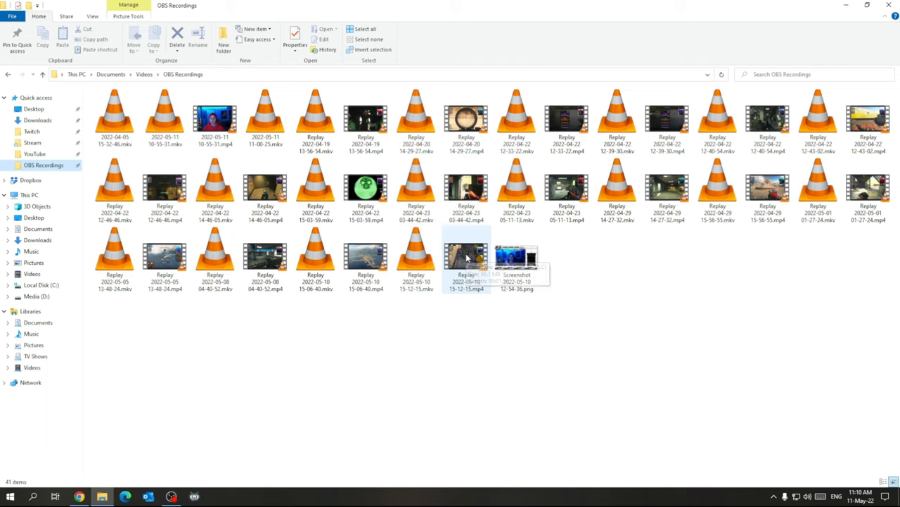
mouse_move(516, 256)
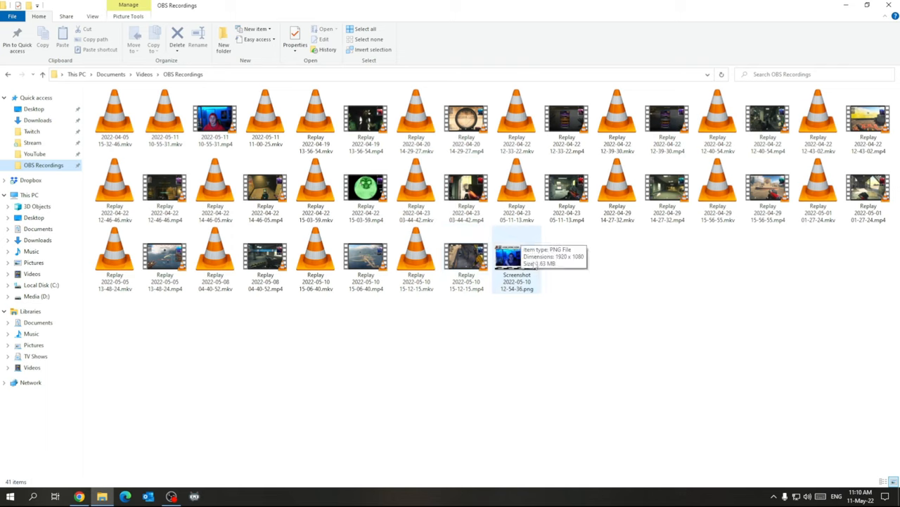
mouse_move(466, 257)
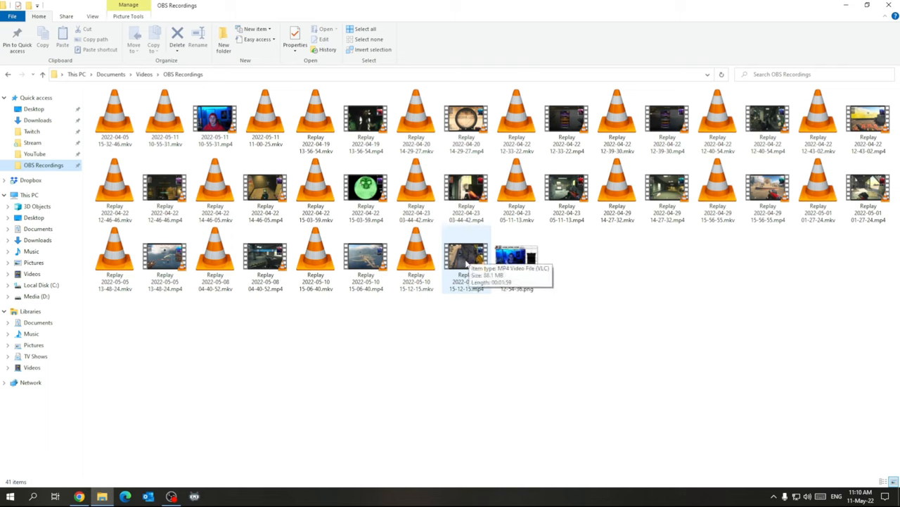
click(465, 256)
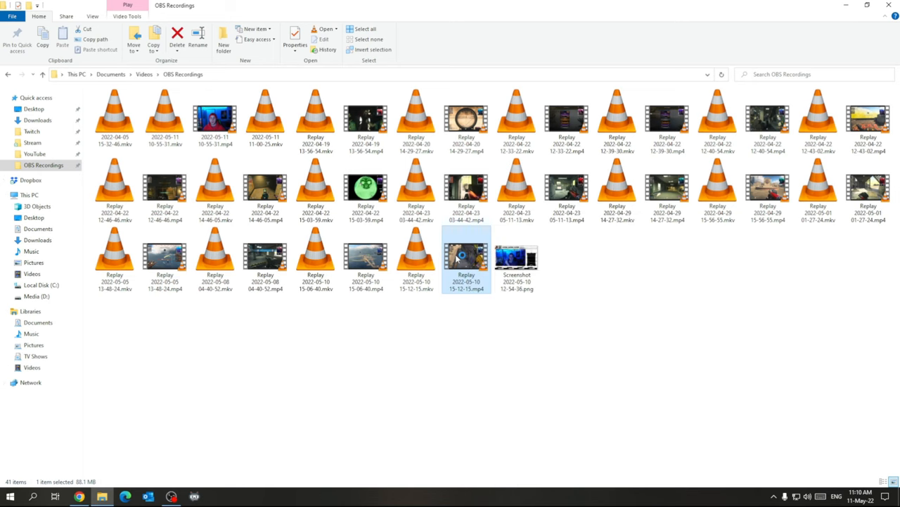
double_click(466, 256)
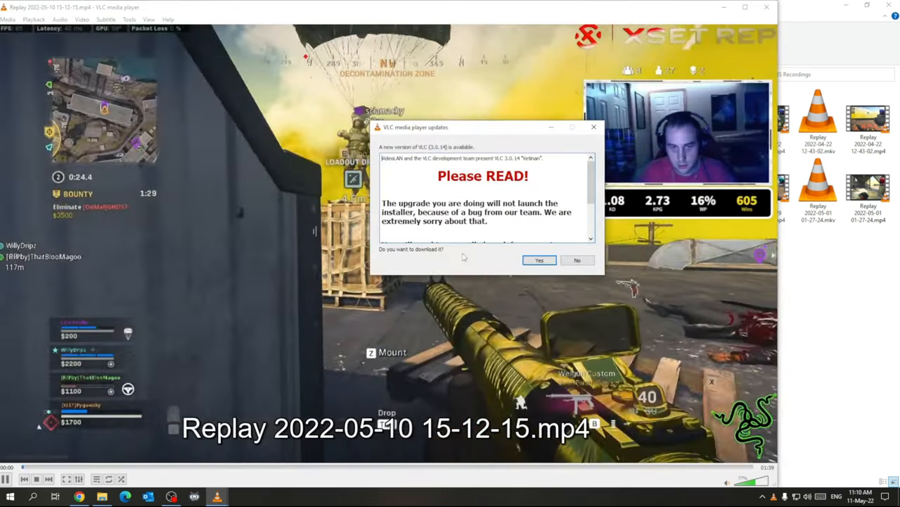
click(577, 259)
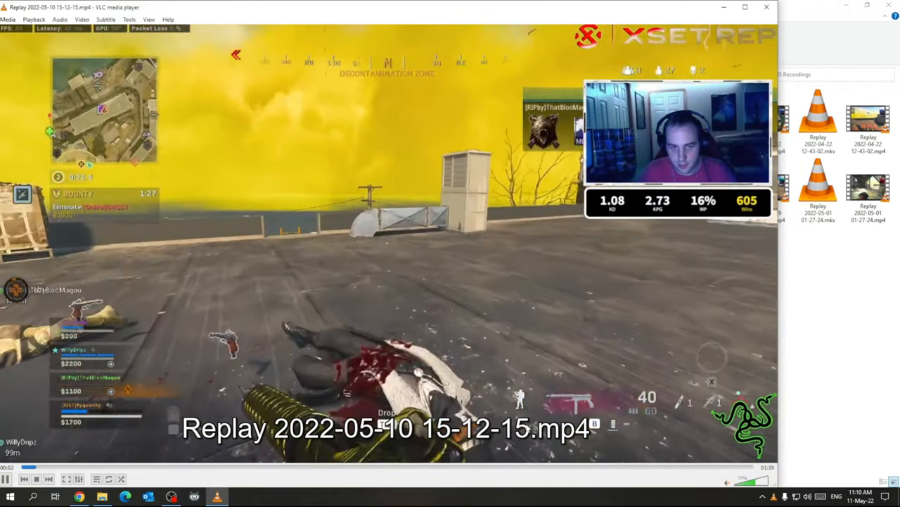
click(689, 467)
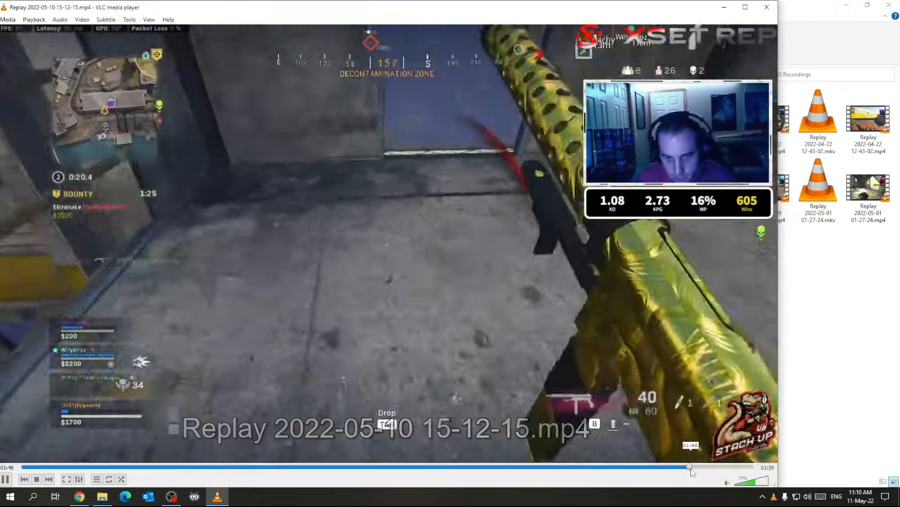
click(697, 467)
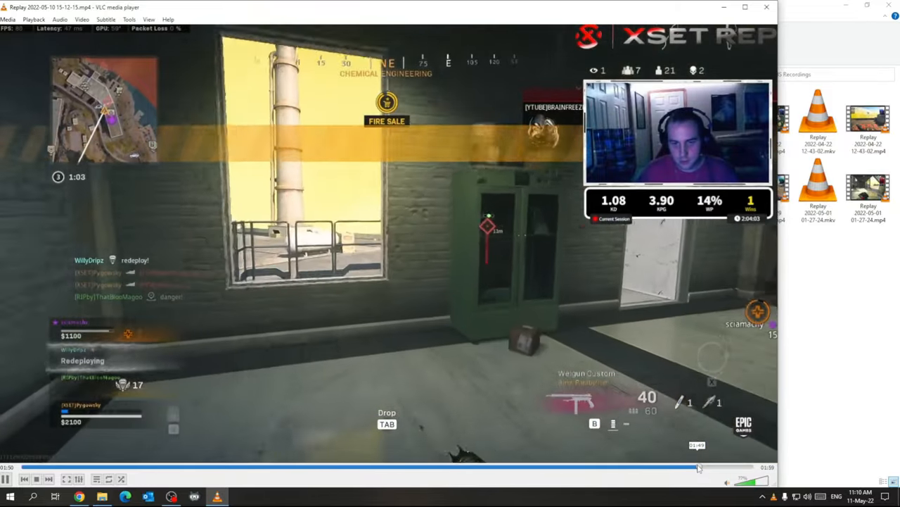
drag(701, 467, 654, 468)
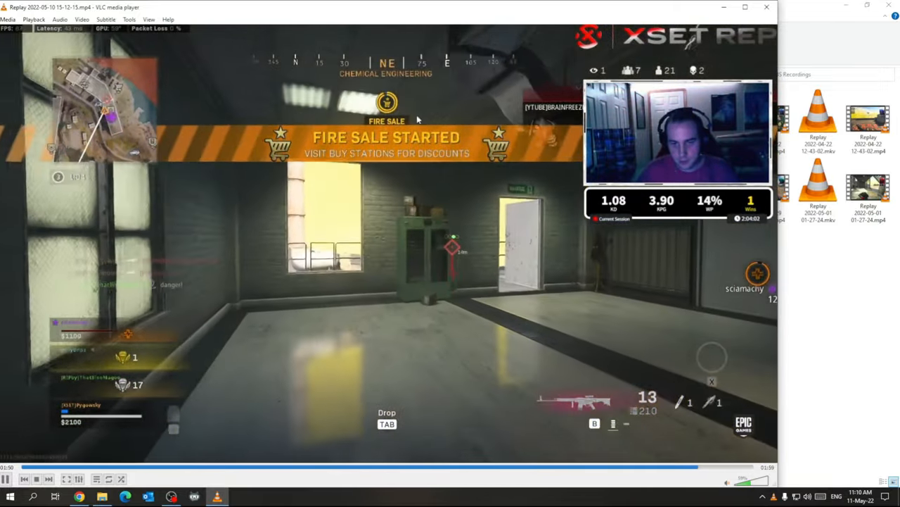
click(101, 495)
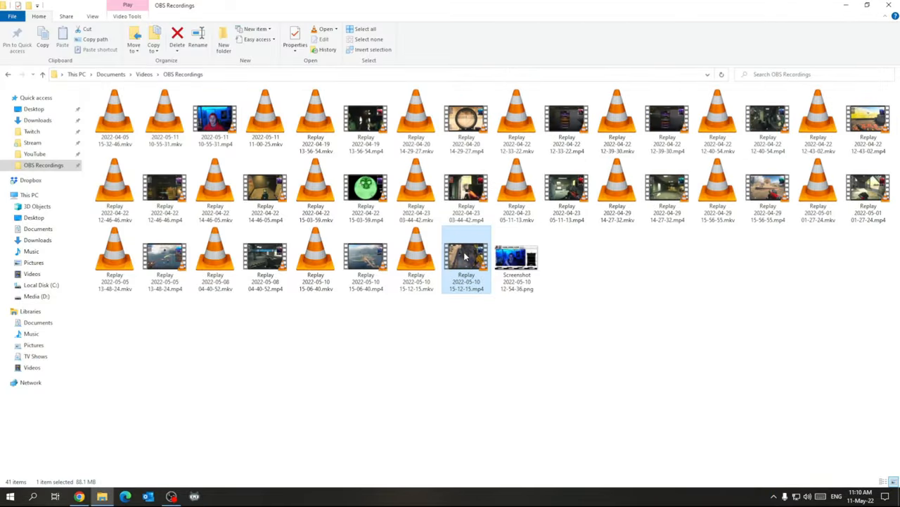
Open the 15-12-15 replay in Photos and show its Edit & Create actions.
right_click(466, 260)
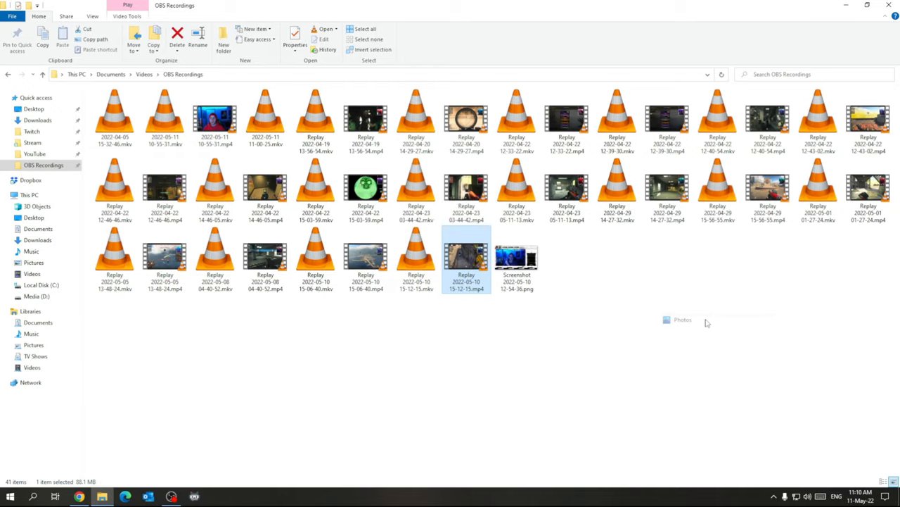
double_click(466, 256)
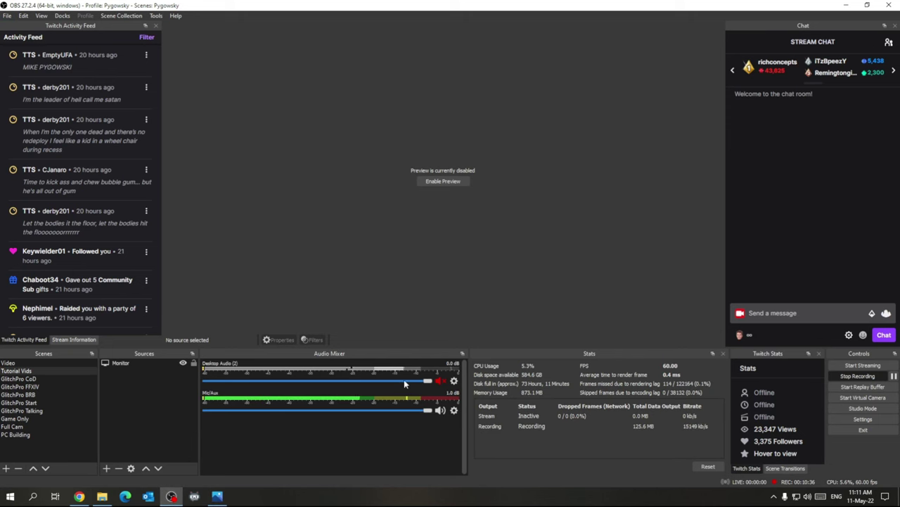
mouse_move(853, 44)
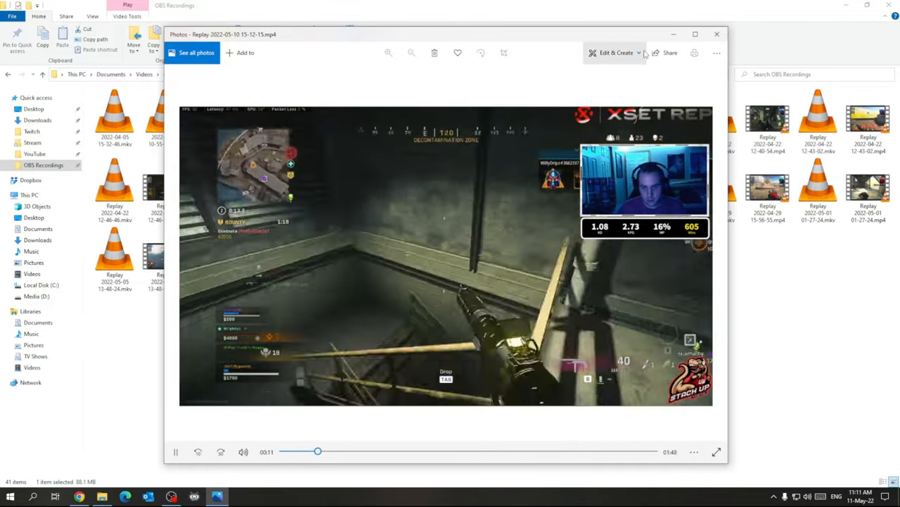
click(612, 52)
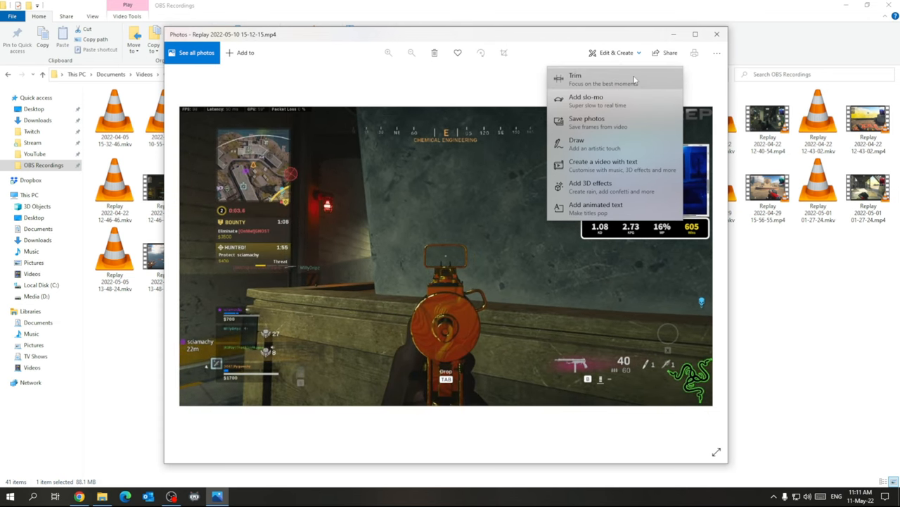
Start trimming and move the clip start handle to about 1:40.
click(574, 76)
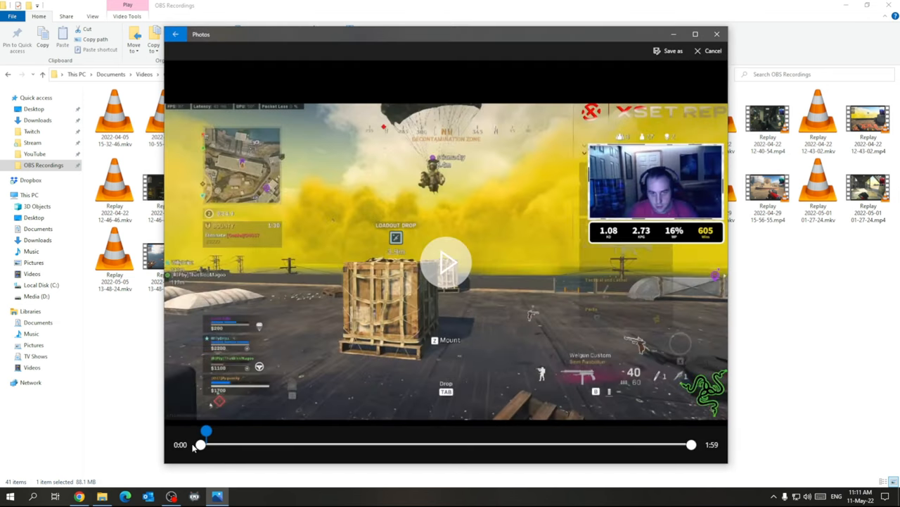
drag(200, 445, 444, 444)
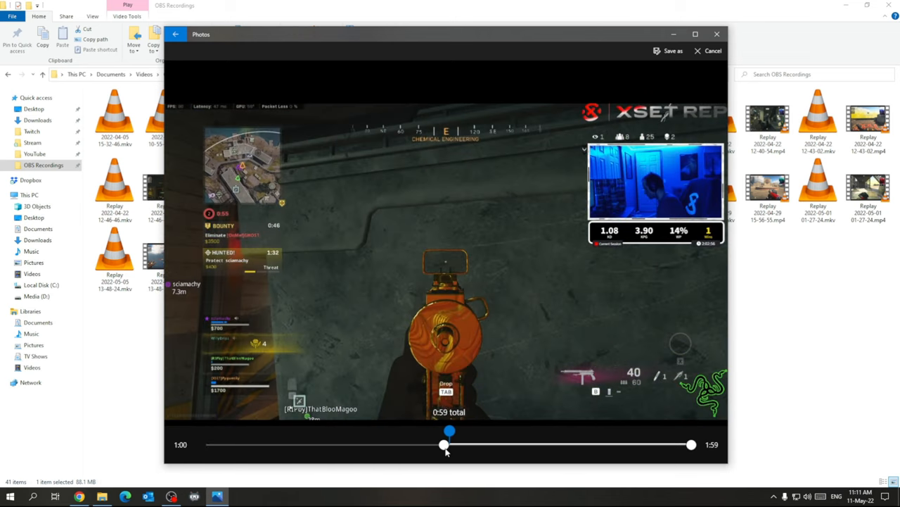
drag(444, 445, 612, 445)
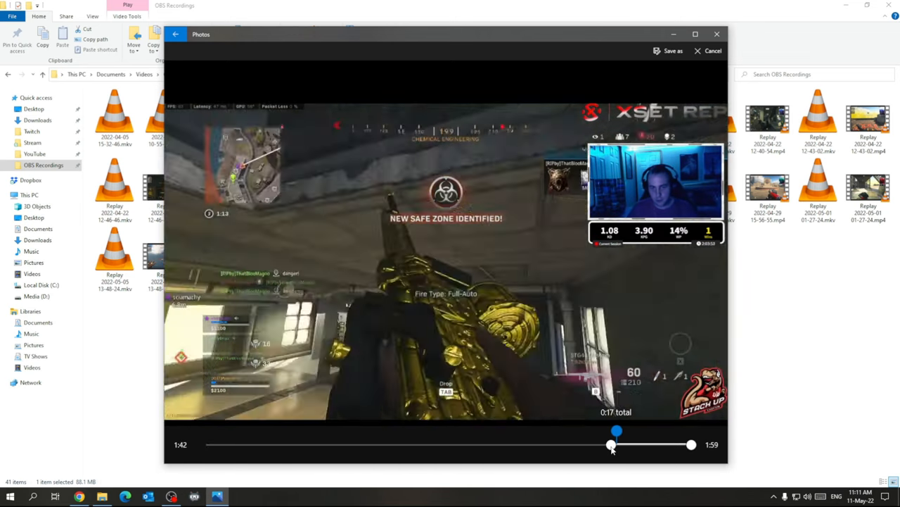
drag(616, 444, 609, 444)
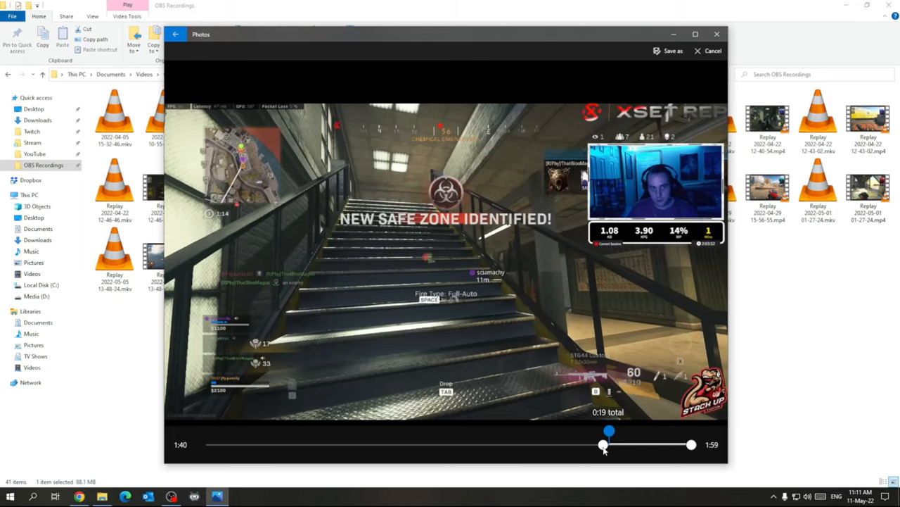
Preview the trimmed clip by playing and pausing it.
click(445, 263)
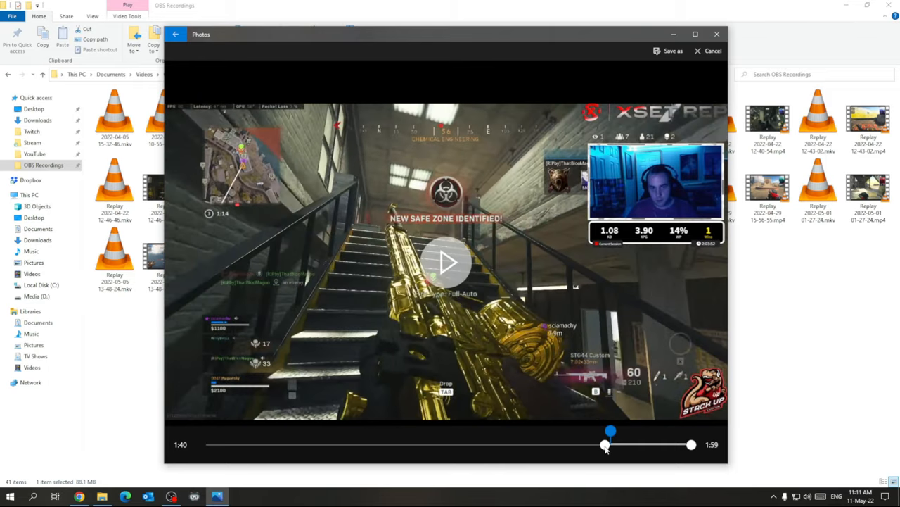
click(446, 261)
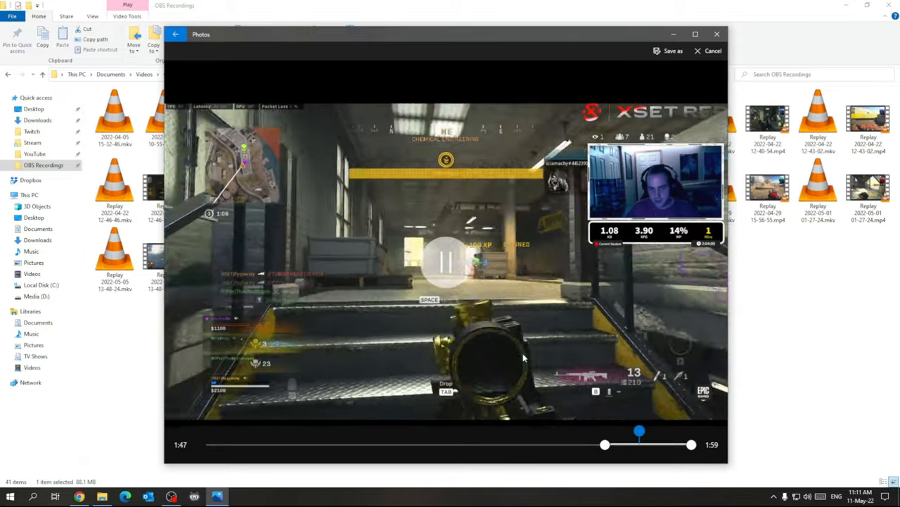
click(445, 261)
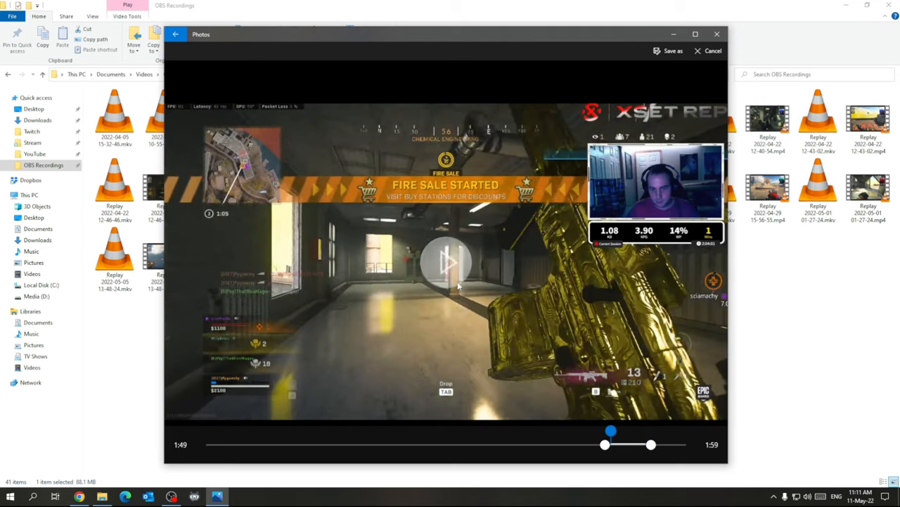
click(445, 261)
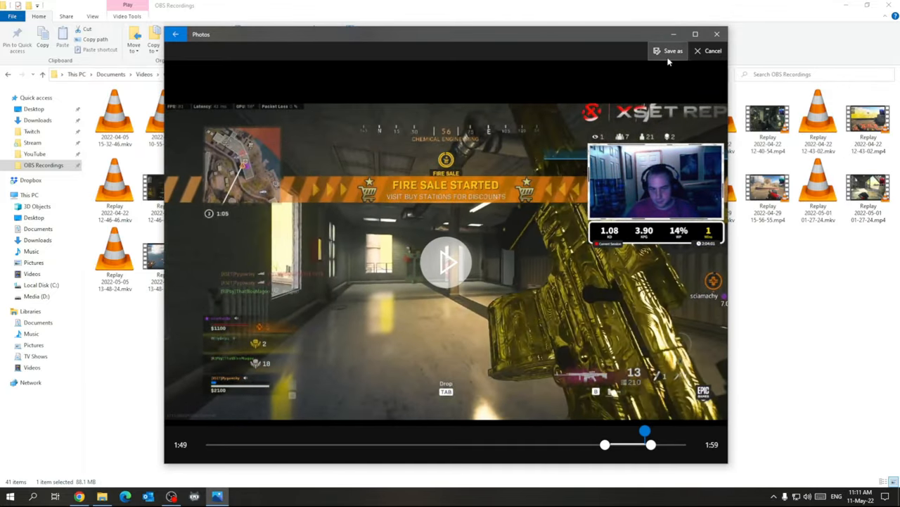
Save the trimmed clip as a new MP4 in Downloads under a new file name.
click(670, 51)
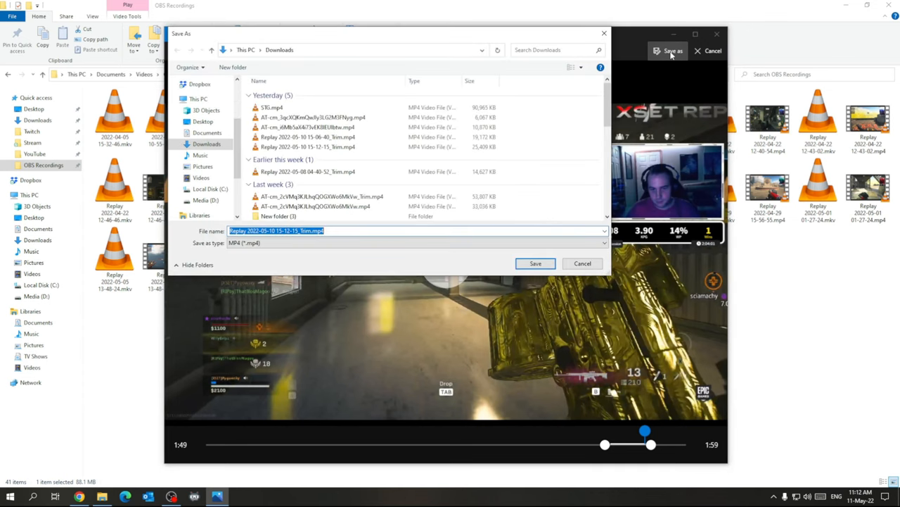
click(309, 230)
text(Trim example)
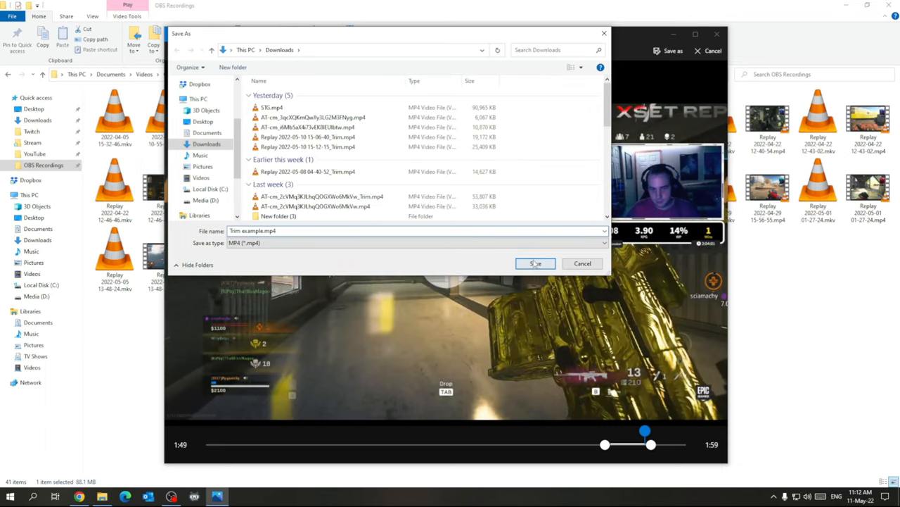
click(534, 263)
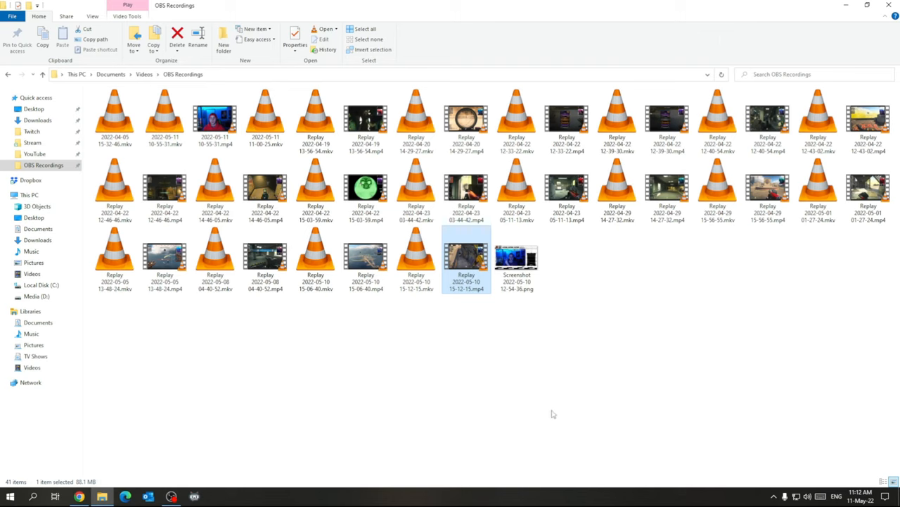
Launch the Photos app from Start search.
click(641, 358)
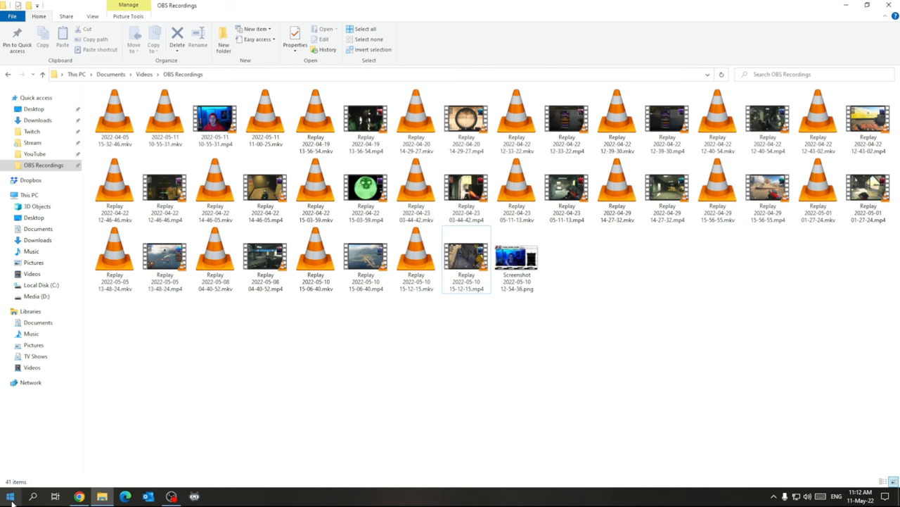
text(photos)
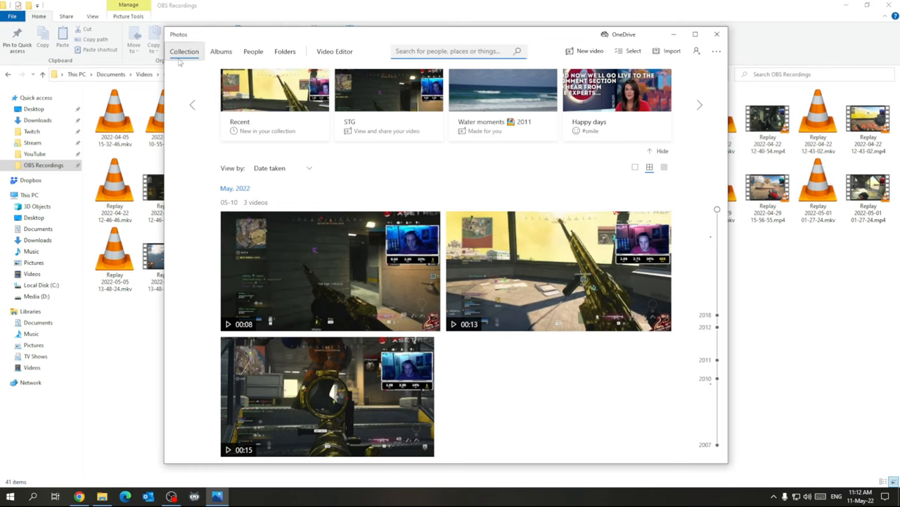
Add the OBS Recordings folder to the Photos library via Folders > Add a folder.
click(284, 51)
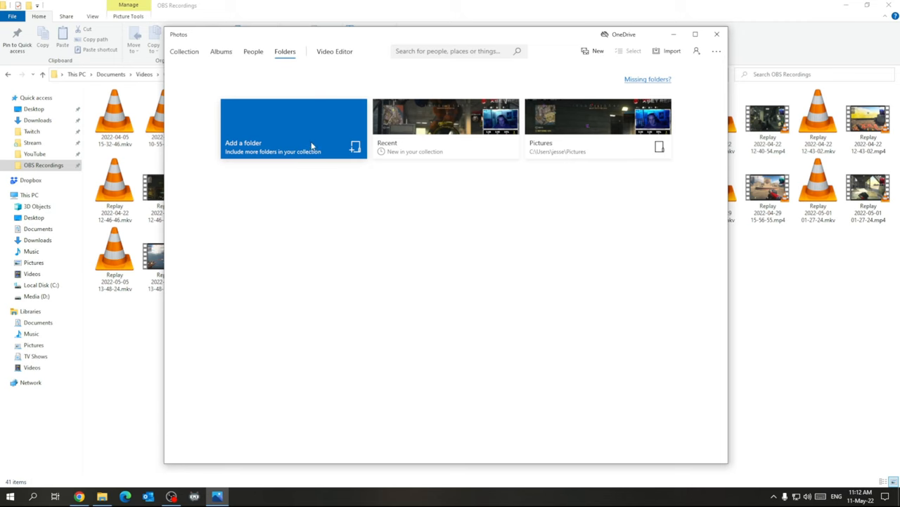
click(292, 130)
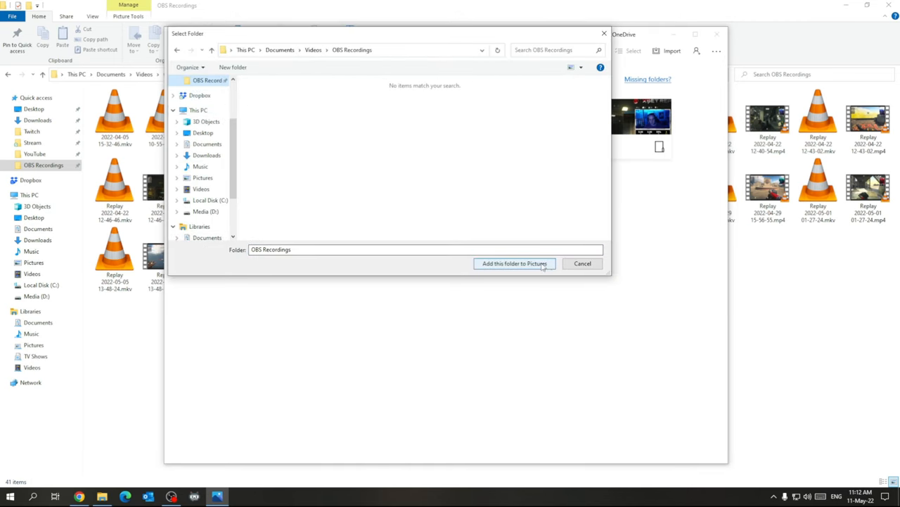
click(515, 263)
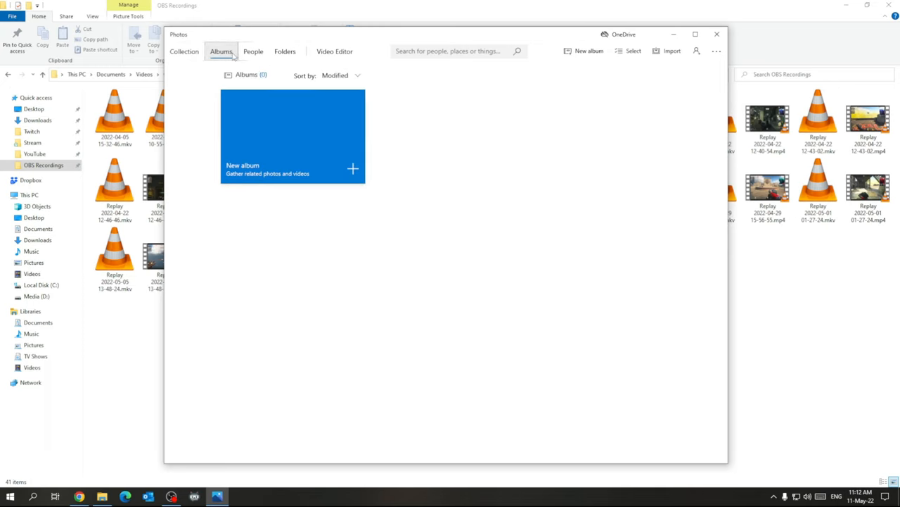
mouse_move(335, 50)
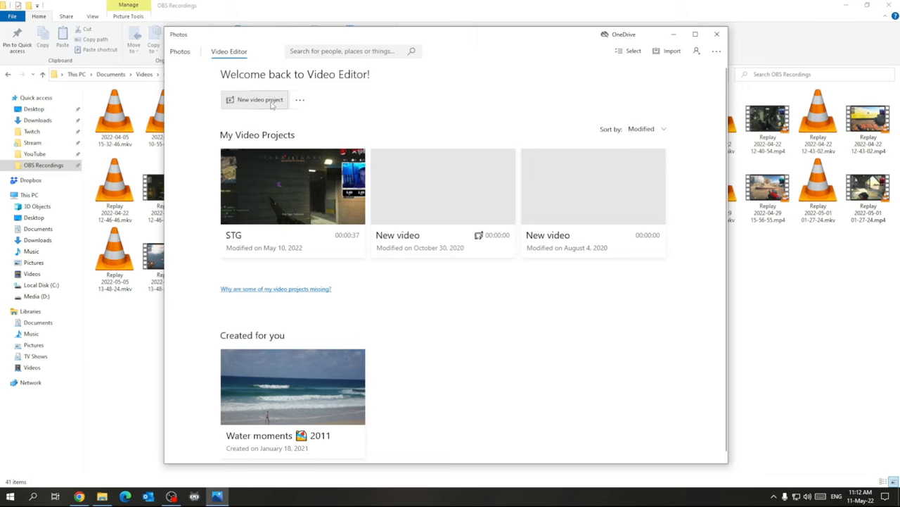
mouse_move(260, 98)
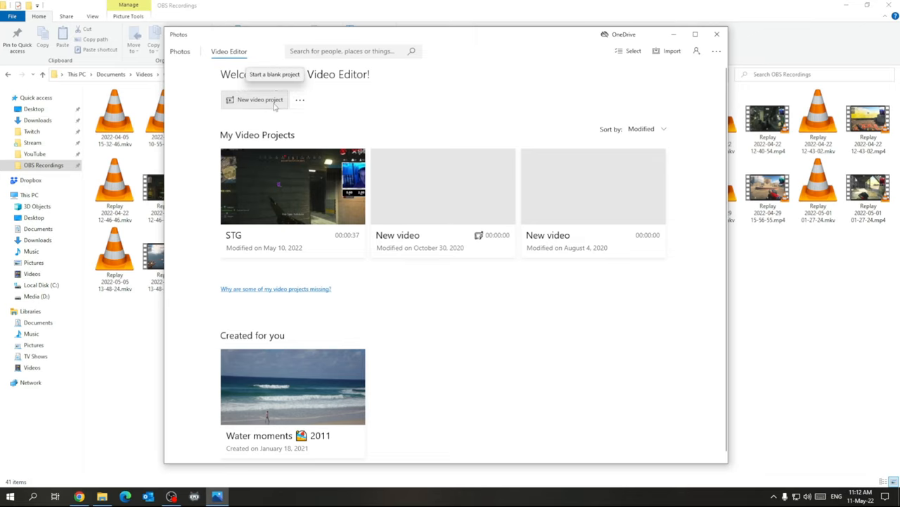
Create a blank video project named Demo.
click(258, 99)
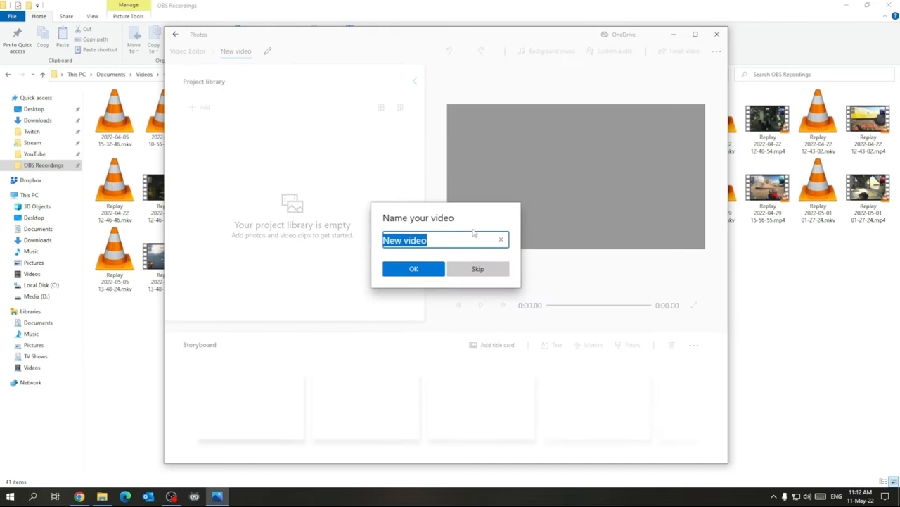
mouse_move(462, 238)
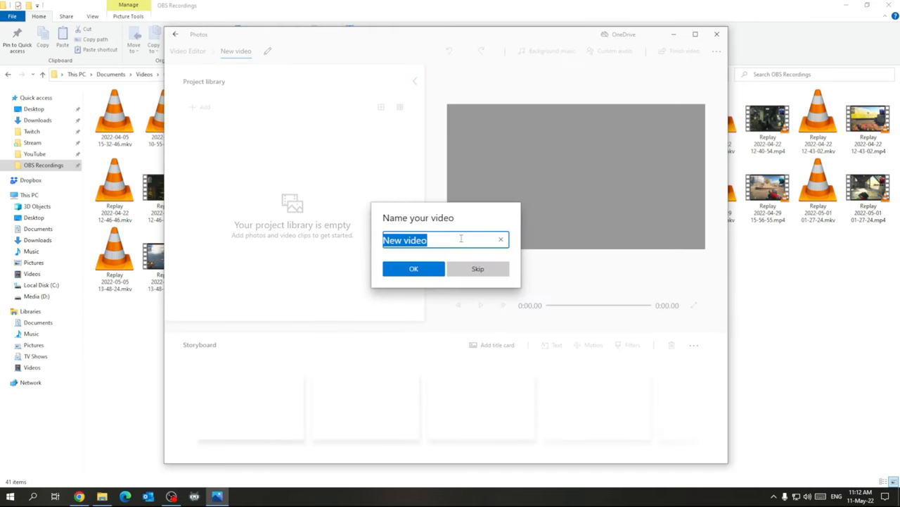
click(414, 268)
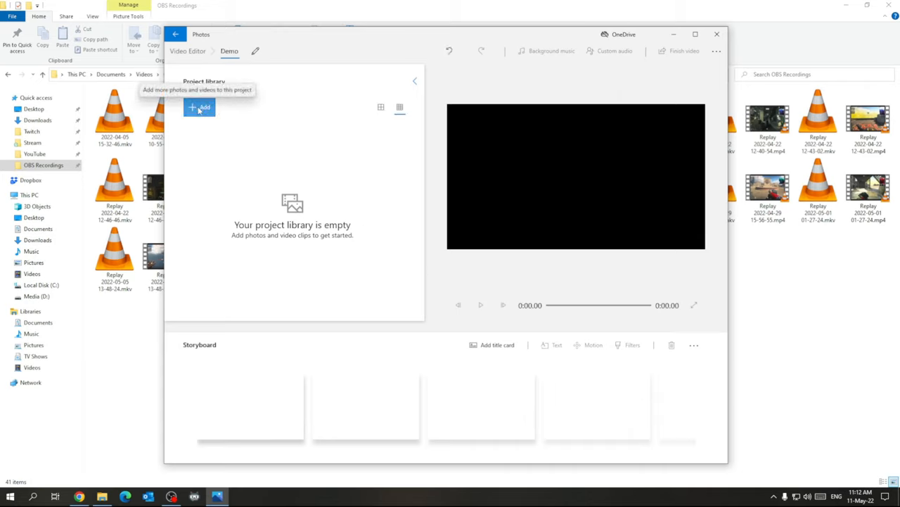
mouse_move(217, 138)
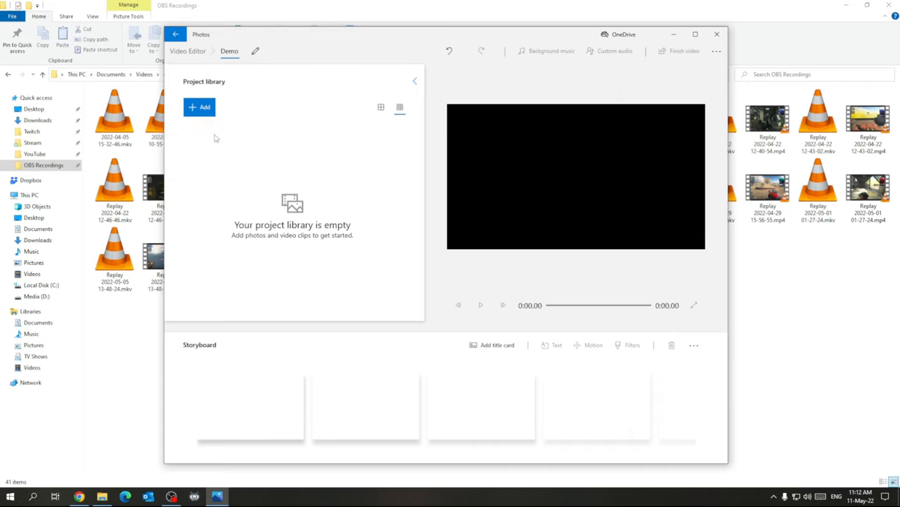
Start adding clips from this PC and browse to the Downloads folder.
click(200, 107)
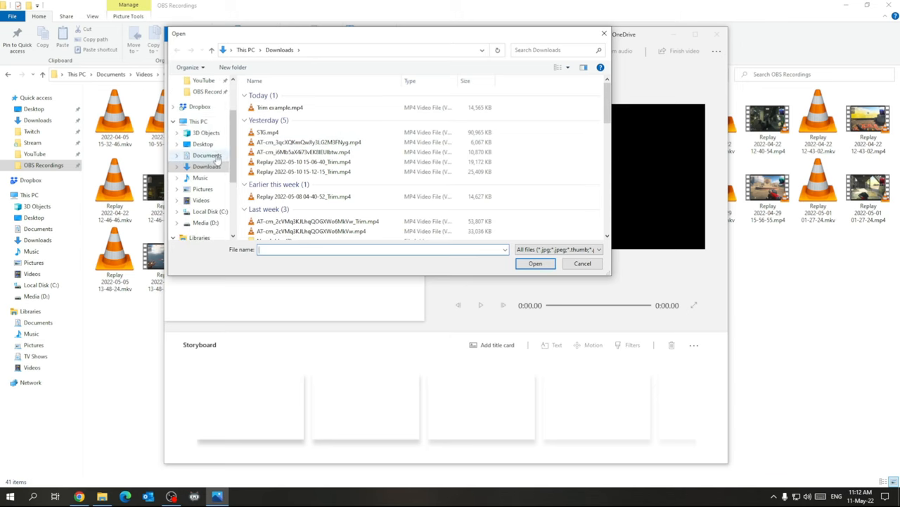
click(204, 91)
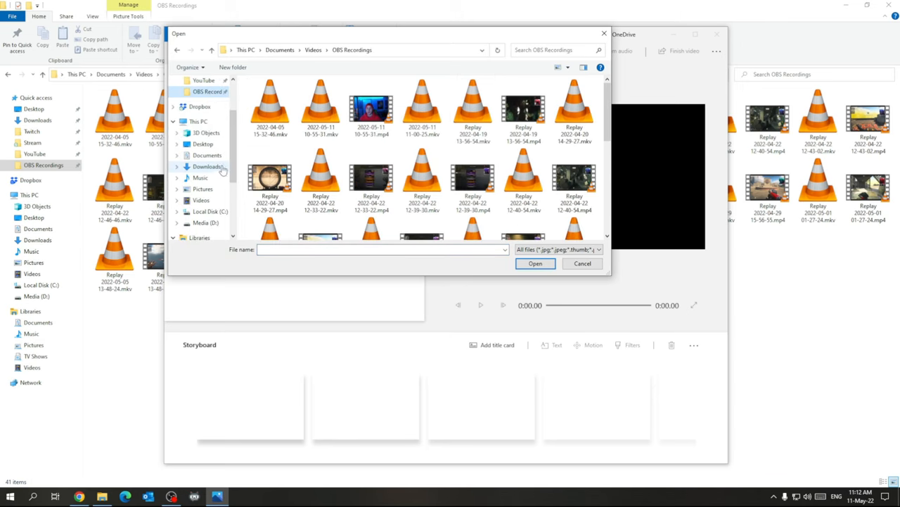
click(207, 167)
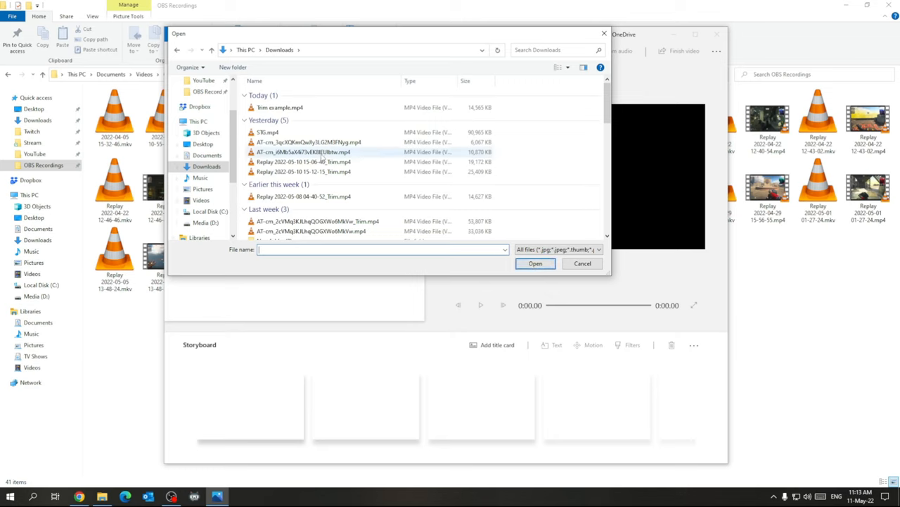
Import the Trim example clip and the two trimmed Replay clips into the Demo project library.
click(280, 107)
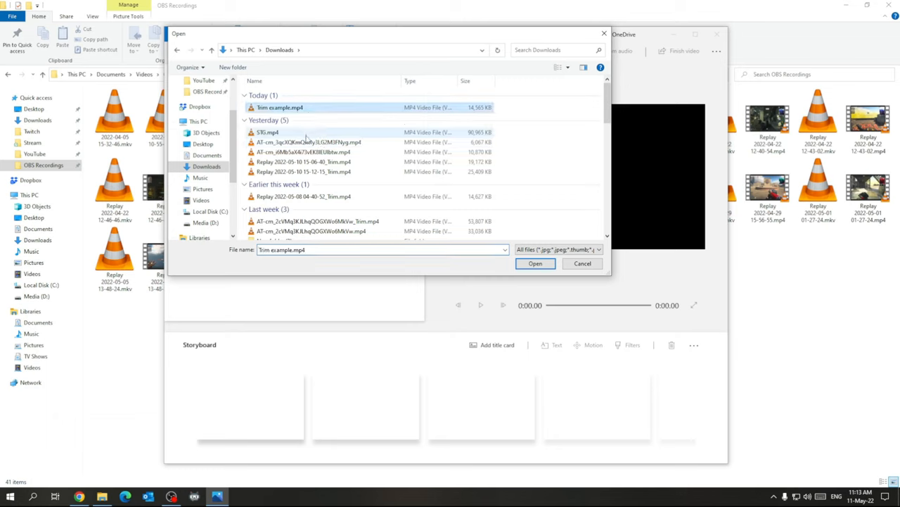
click(304, 162)
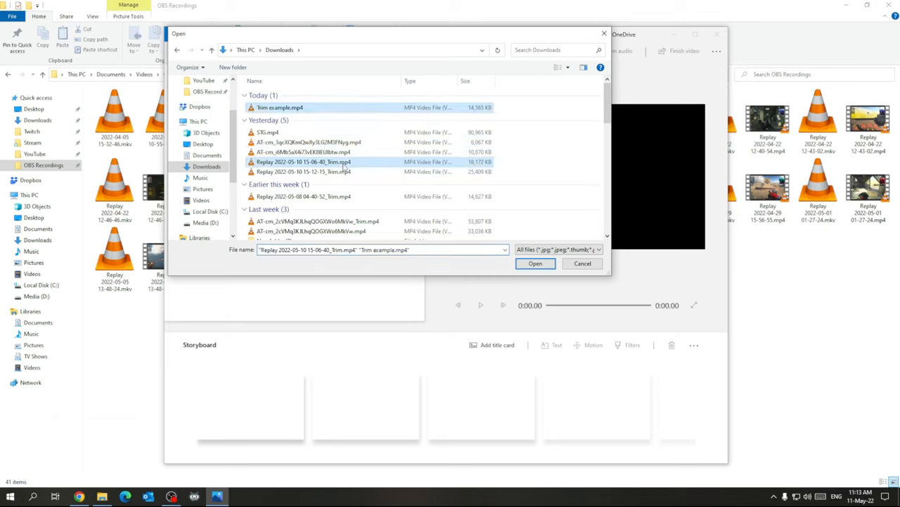
click(303, 171)
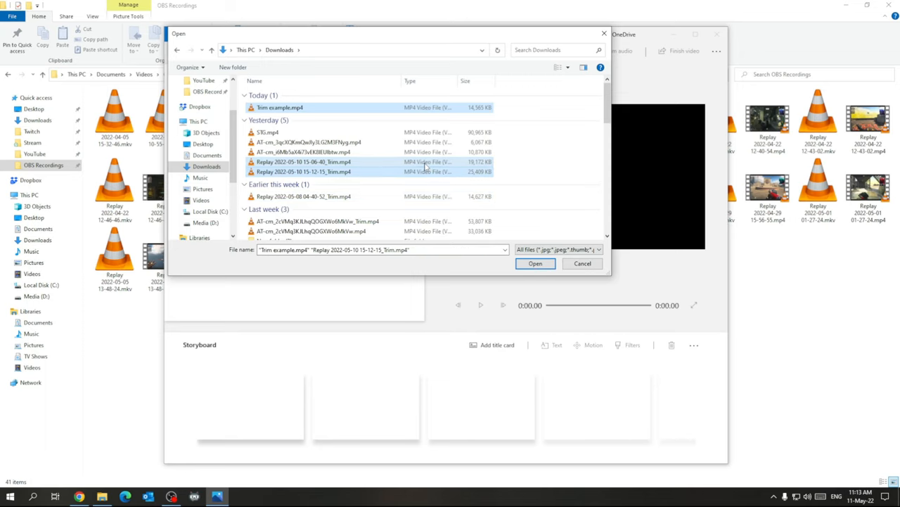
click(535, 263)
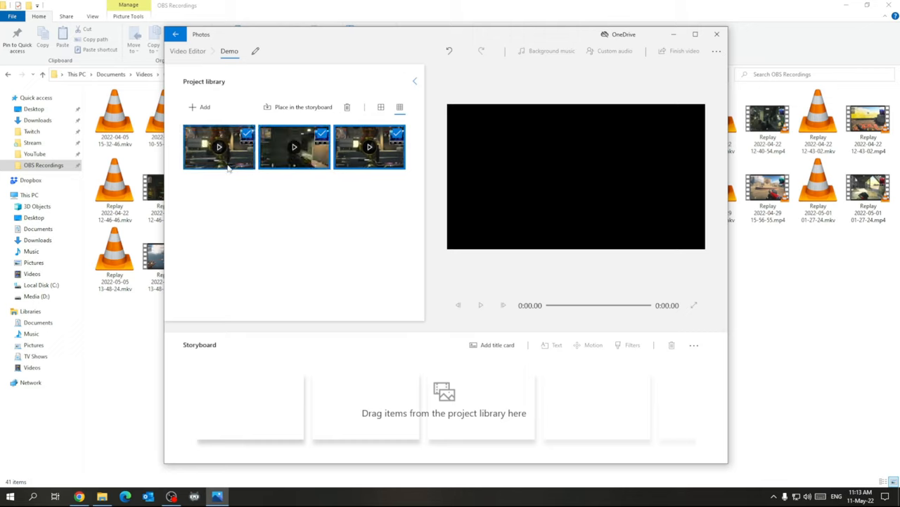
Place all three library clips on the storyboard and go to Finish video.
click(304, 107)
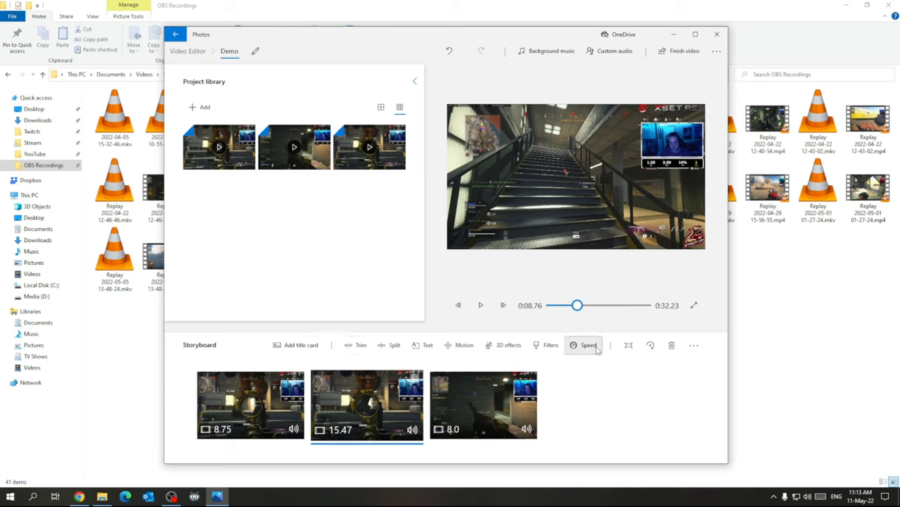
mouse_move(606, 346)
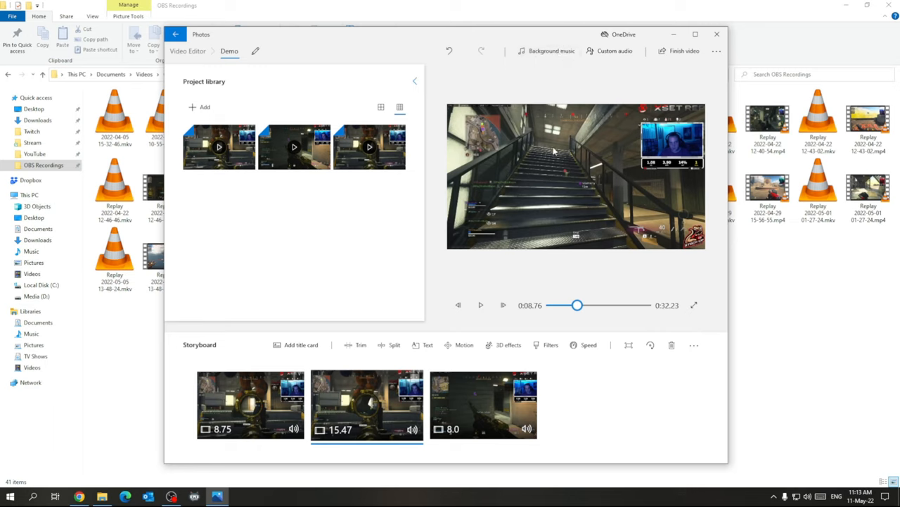
mouse_move(668, 77)
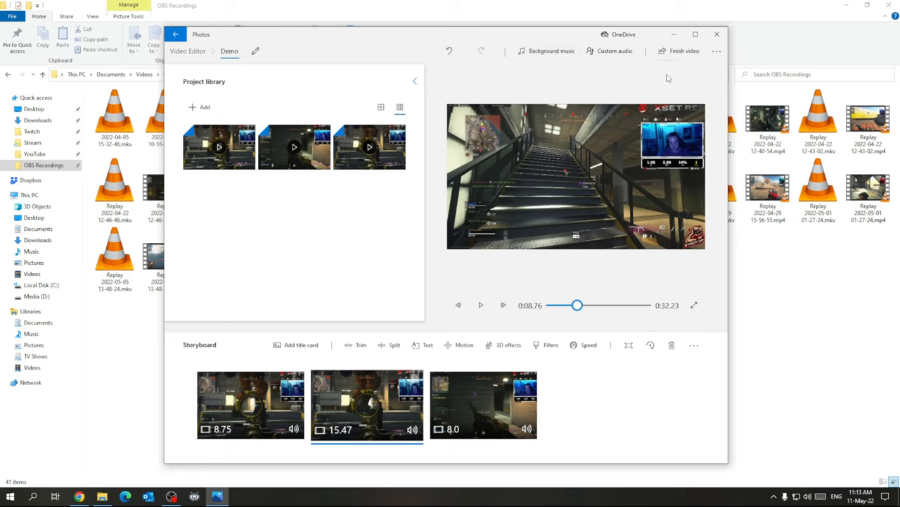
click(684, 51)
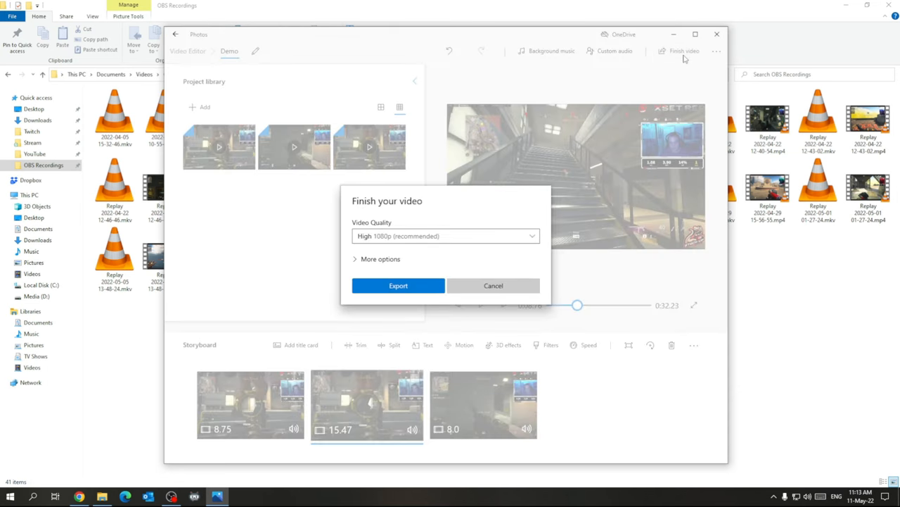
Export the storyboard at High 1080p as Demo video.mp4 into Downloads.
click(446, 236)
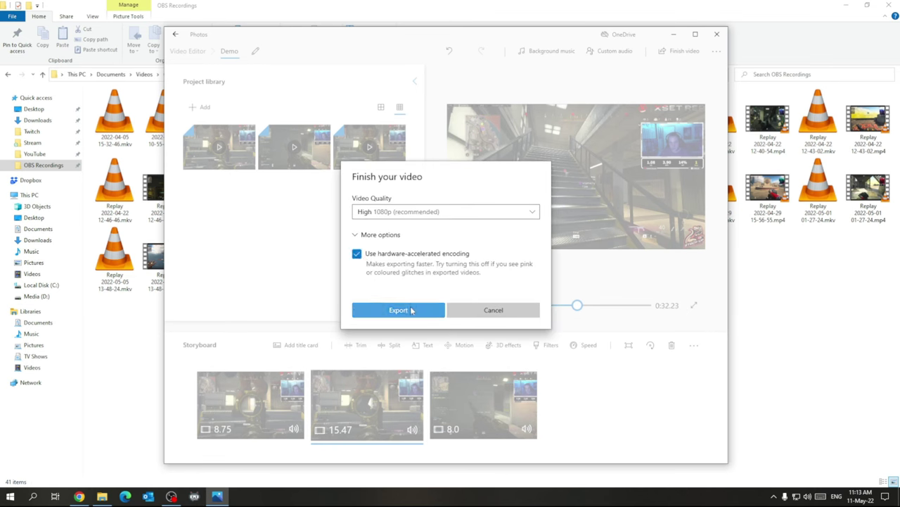
click(398, 310)
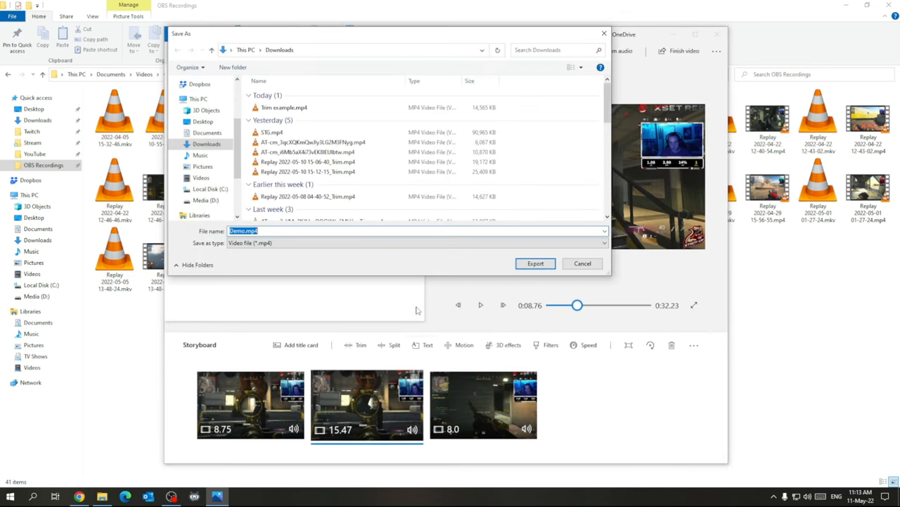
click(262, 231)
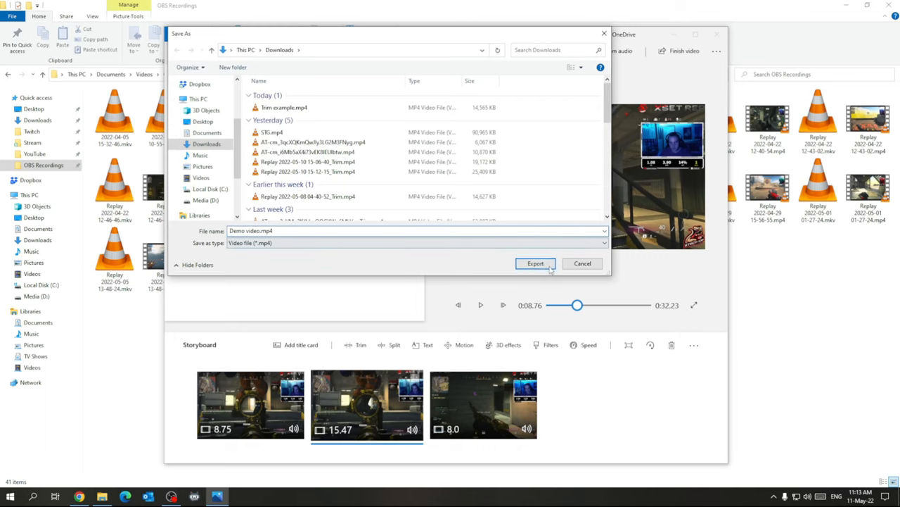
click(535, 263)
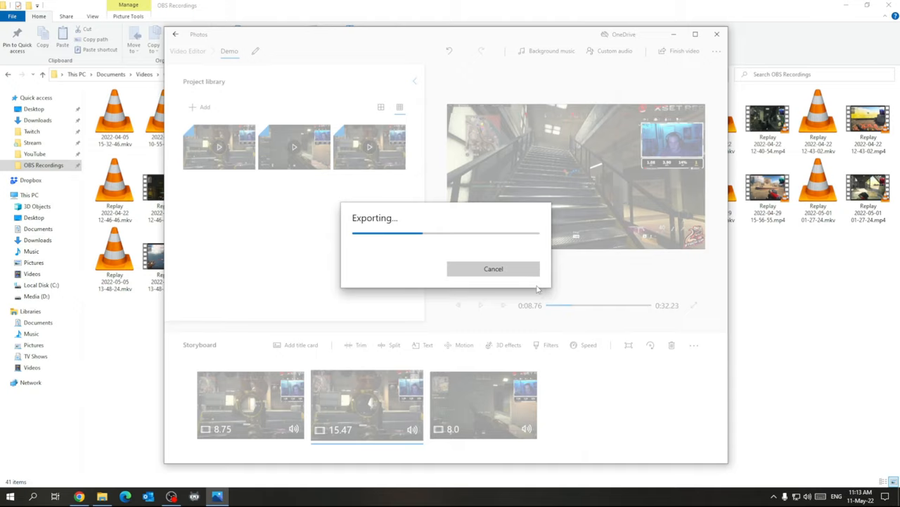
click(492, 267)
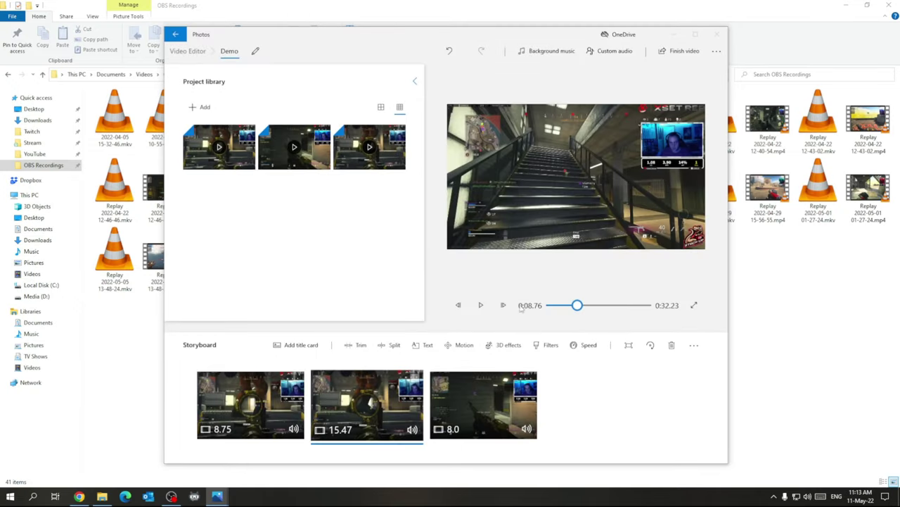
Open the exported Demo video and scrub ahead to check its later parts.
click(681, 51)
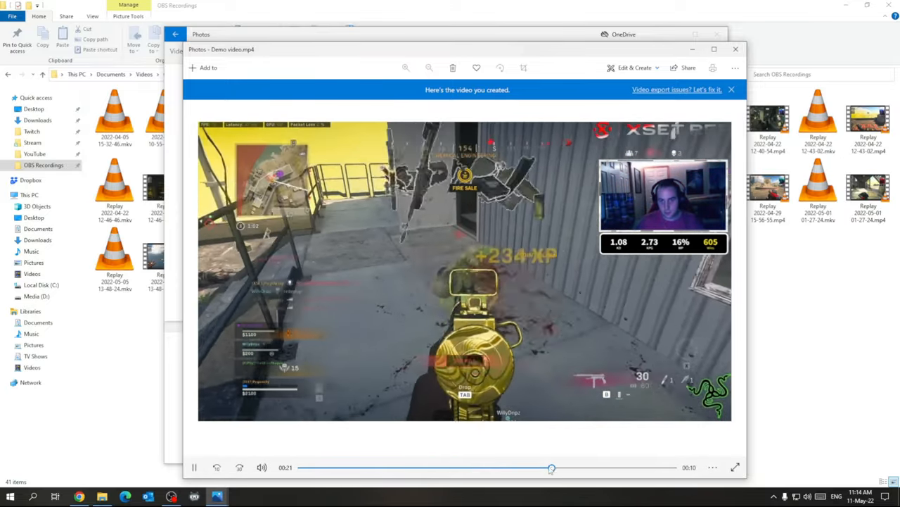
drag(552, 467, 573, 467)
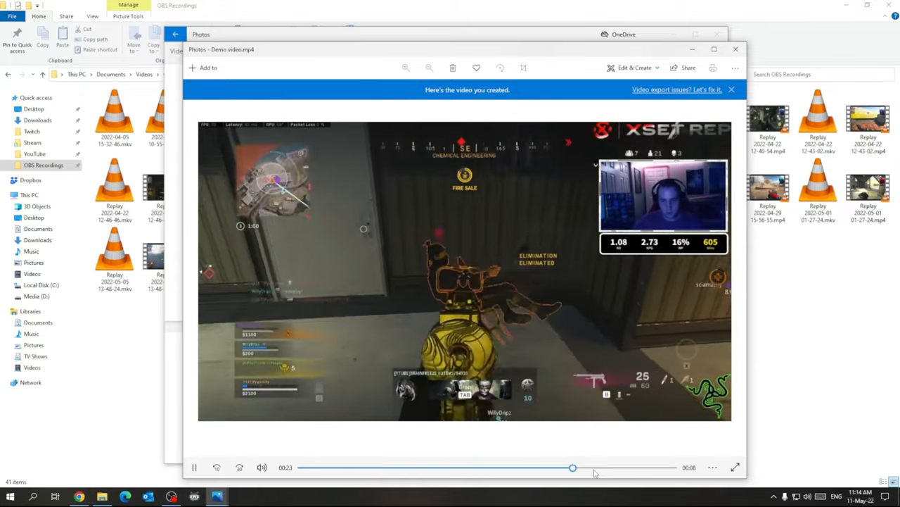
drag(574, 467, 597, 467)
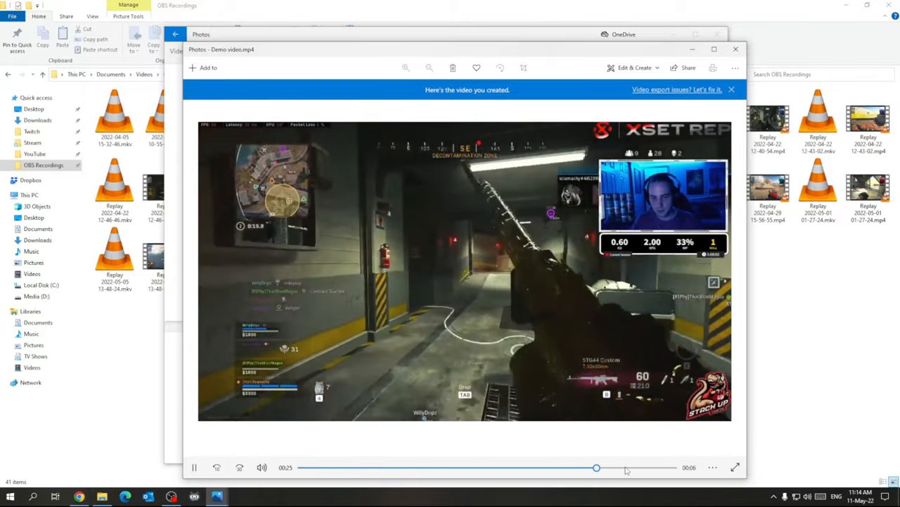